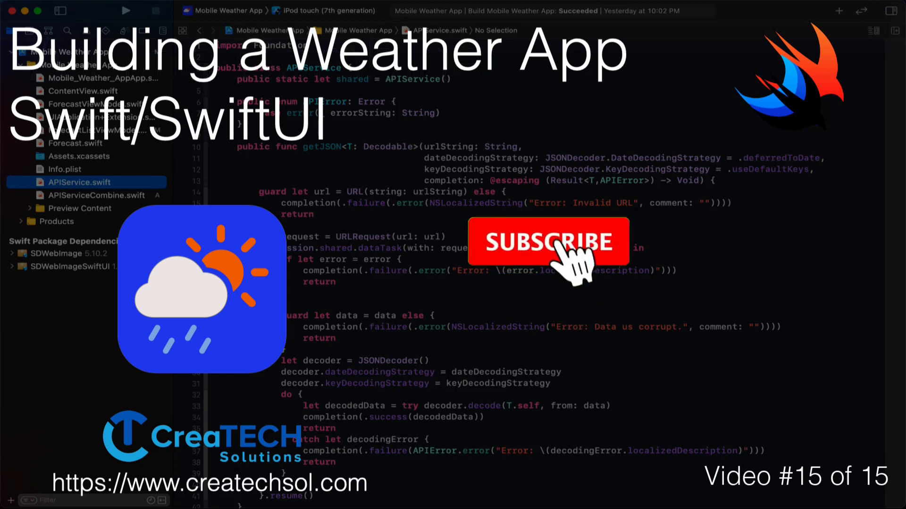
Review the generic getJSON networking function in APIService.swift
{"action": "left_click", "coordinate": [547, 241]}
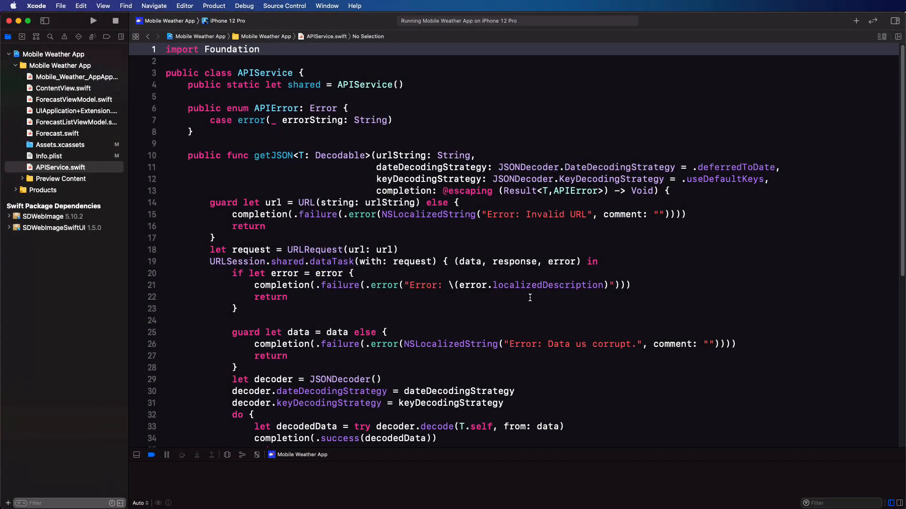
{"action": "mouse_move", "coordinate": [15, 29]}
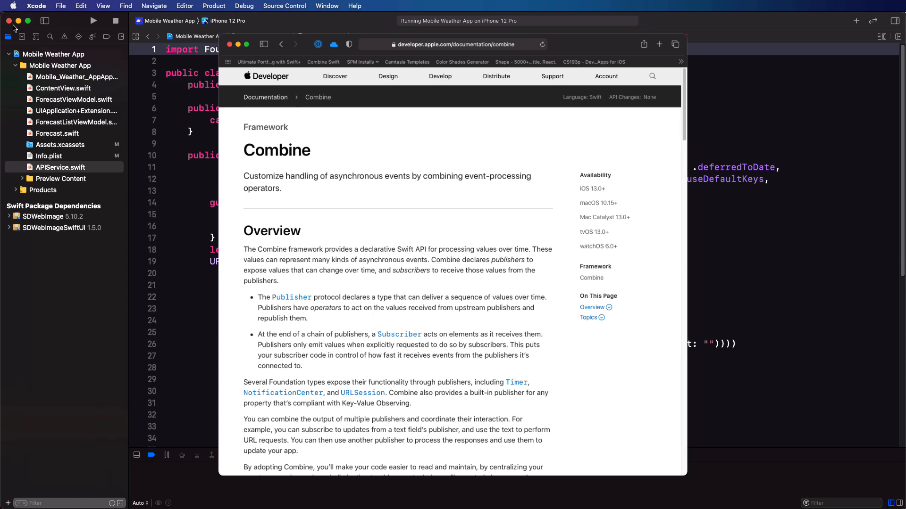
Maximize Safari and scroll the Udemy Combine course page to its content outline
{"action": "left_click", "coordinate": [230, 45]}
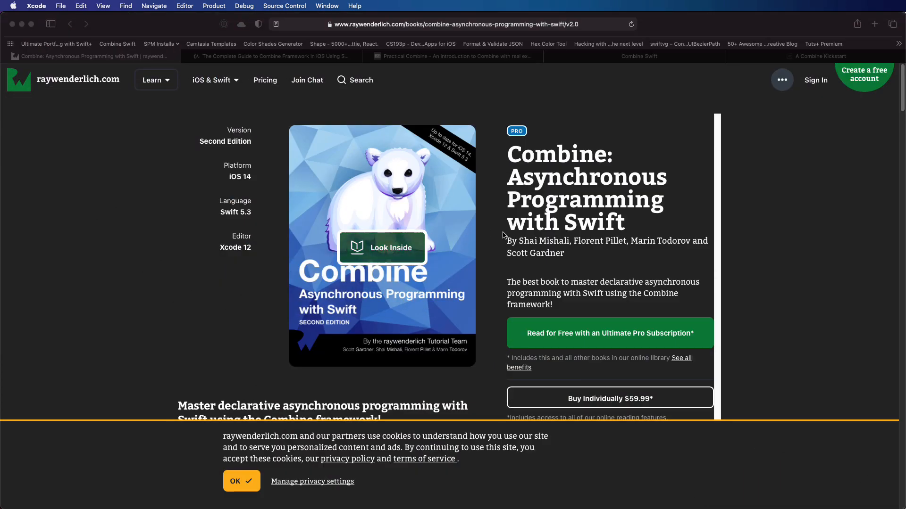
{"action": "mouse_move", "coordinate": [508, 234]}
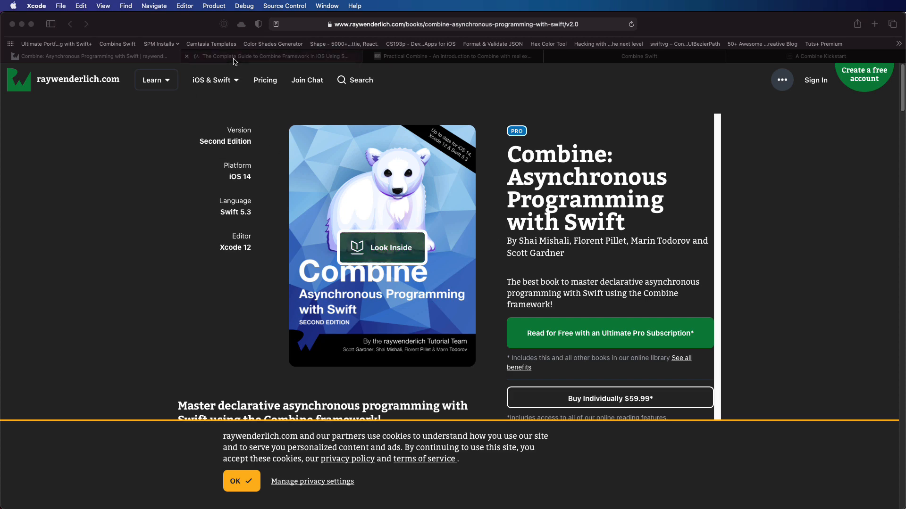
{"action": "left_click", "coordinate": [272, 56]}
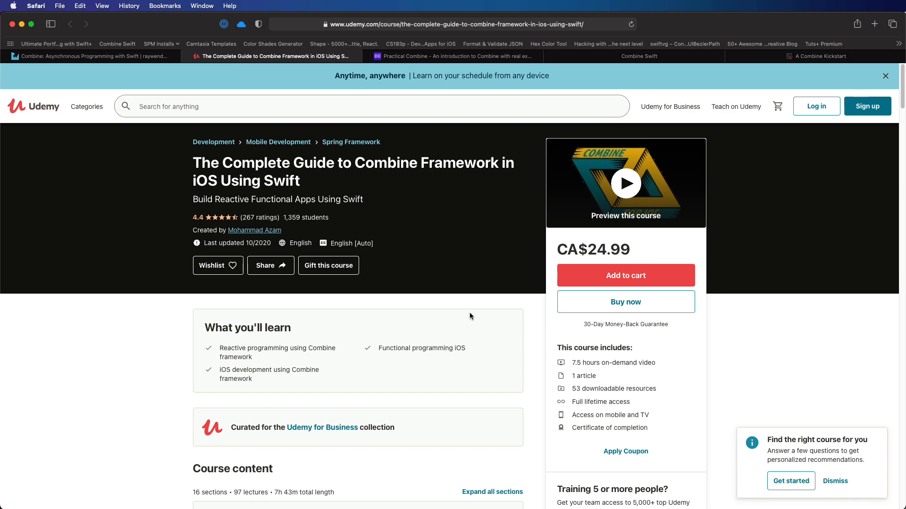
{"action": "scroll", "scroll_direction": "down", "scroll_amount": 3}
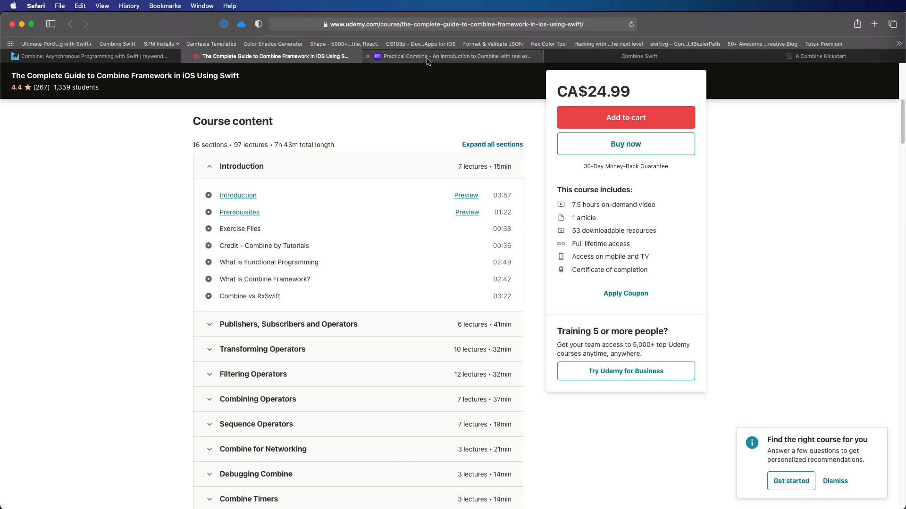
Browse the Practical Combine chapter overview, then the Combine Swift course testimonials
{"action": "left_click", "coordinate": [452, 56]}
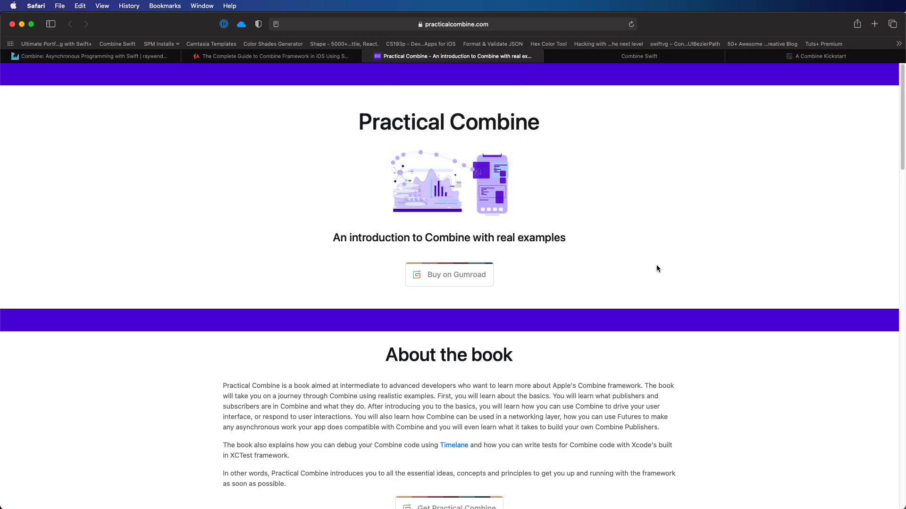
{"action": "mouse_move", "coordinate": [785, 440]}
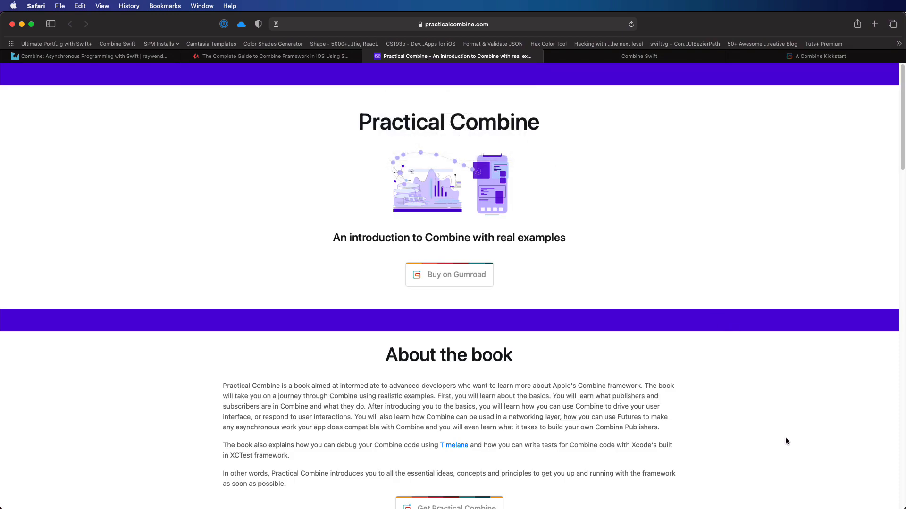
{"action": "scroll", "scroll_direction": "down", "scroll_amount": 3}
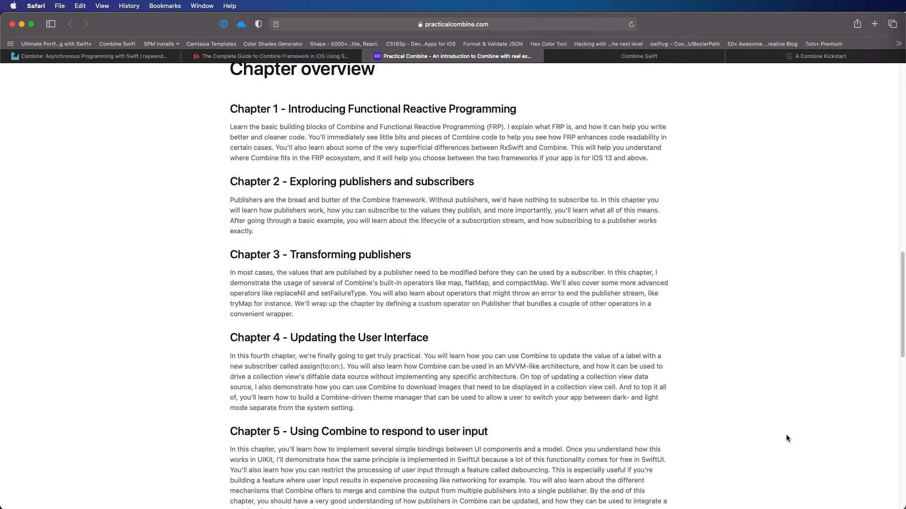
{"action": "mouse_move", "coordinate": [685, 219]}
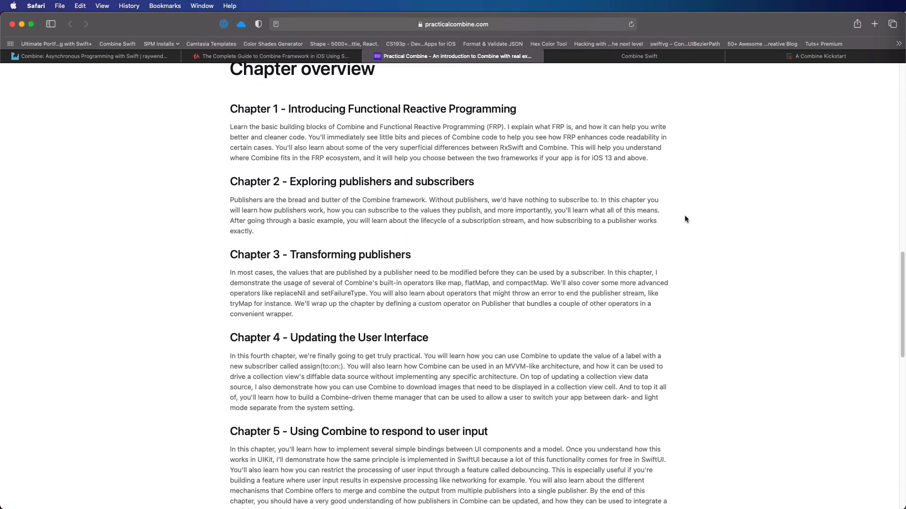
{"action": "mouse_move", "coordinate": [635, 56]}
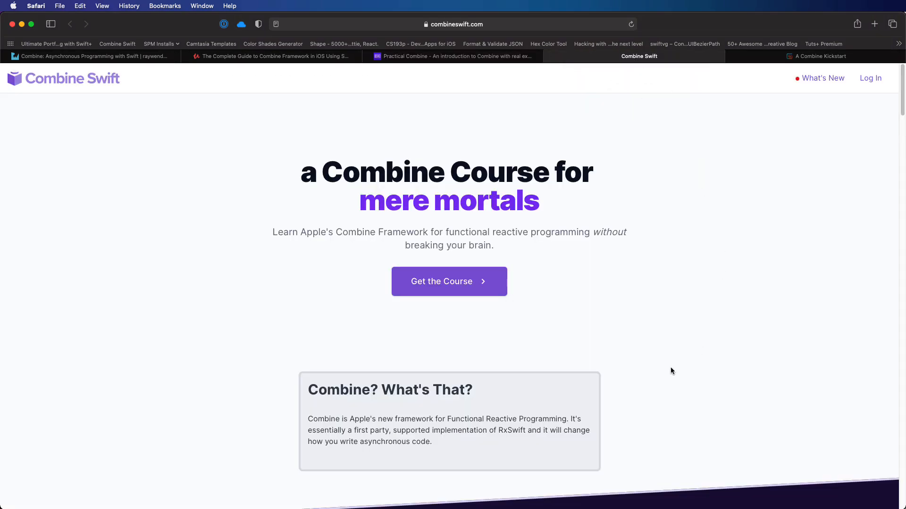
{"action": "scroll", "scroll_direction": "down", "scroll_amount": 3}
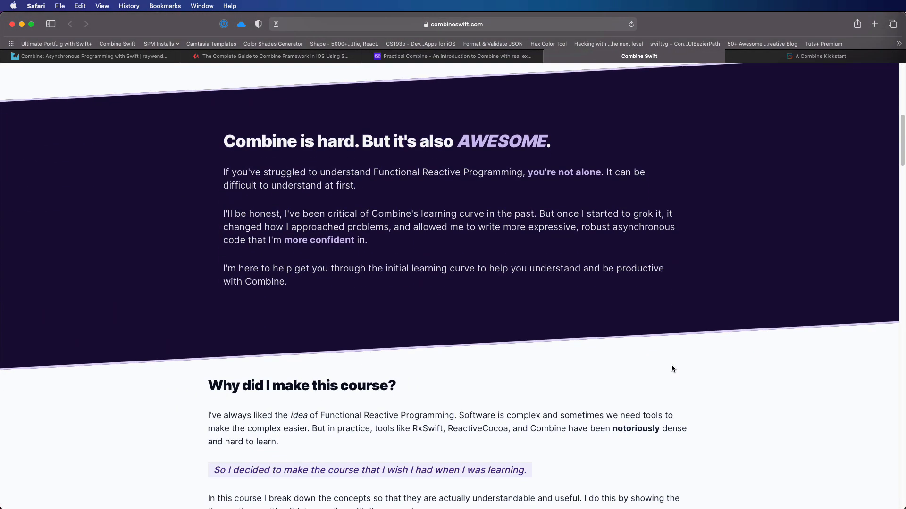
{"action": "scroll", "scroll_direction": "down", "scroll_amount": 3}
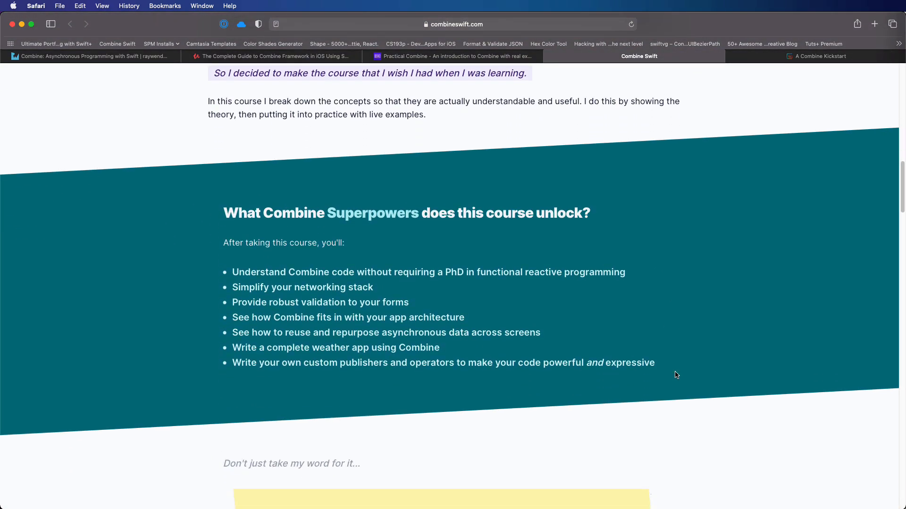
{"action": "scroll", "scroll_direction": "down", "scroll_amount": 3}
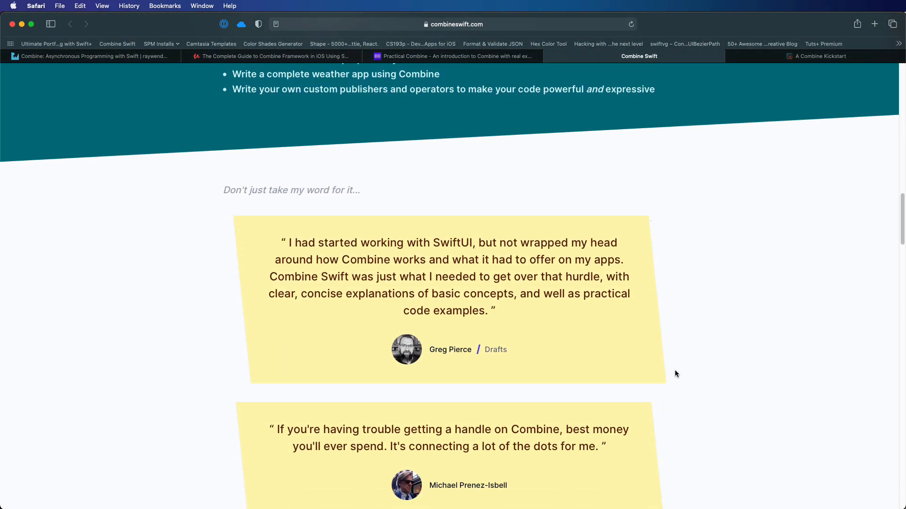
{"action": "scroll", "scroll_direction": "down", "scroll_amount": 3}
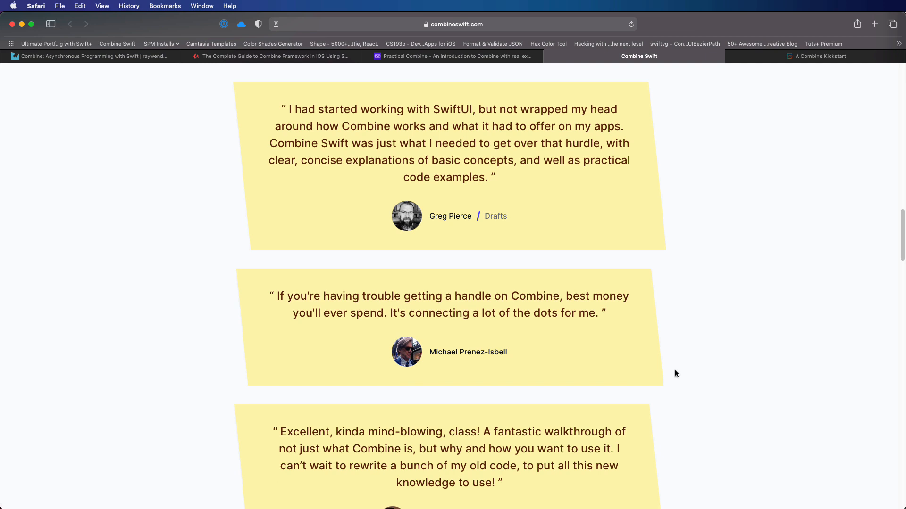
{"action": "mouse_move", "coordinate": [811, 65]}
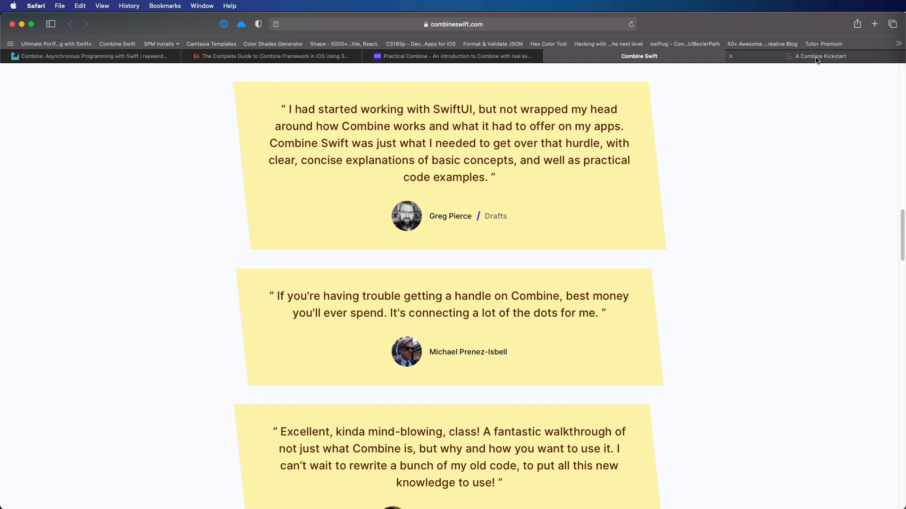
Scroll through the A Combine Kickstart book's chapters on Gumroad
{"action": "left_click", "coordinate": [818, 56]}
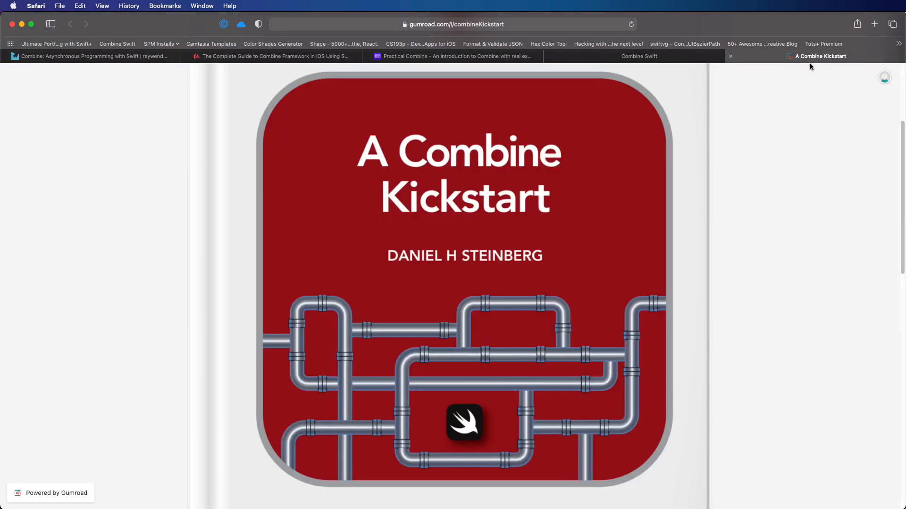
{"action": "scroll", "scroll_direction": "down", "scroll_amount": 3}
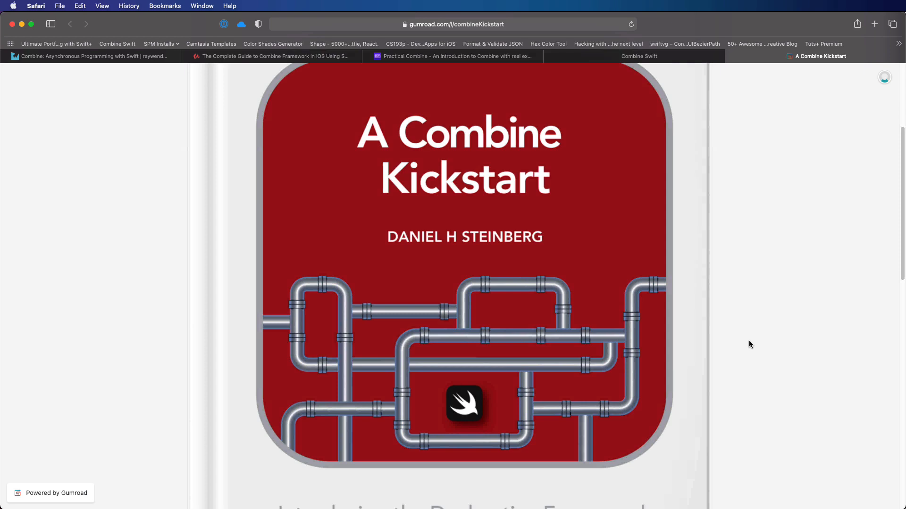
{"action": "scroll", "scroll_direction": "down", "scroll_amount": 3}
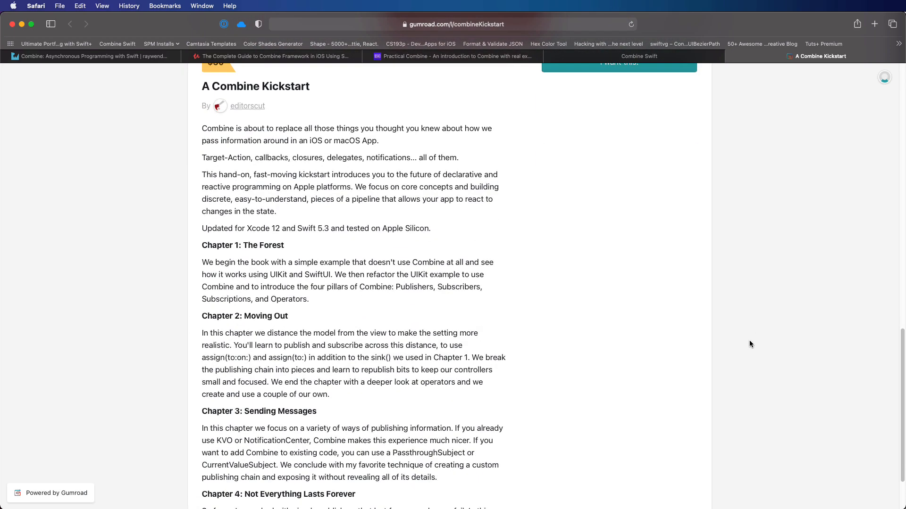
{"action": "scroll", "scroll_direction": "down", "scroll_amount": 3}
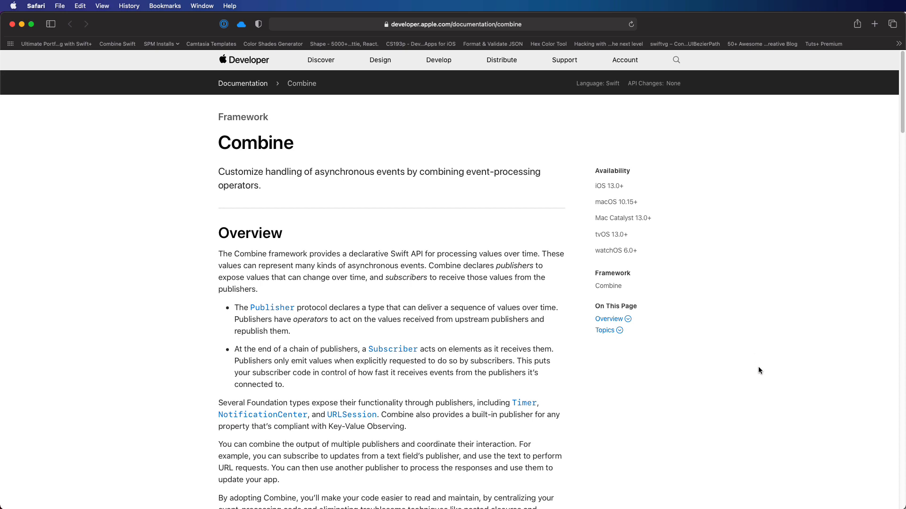
Scroll Apple's Combine documentation overview down to the Topics section
{"action": "scroll", "scroll_direction": "down", "scroll_amount": 3}
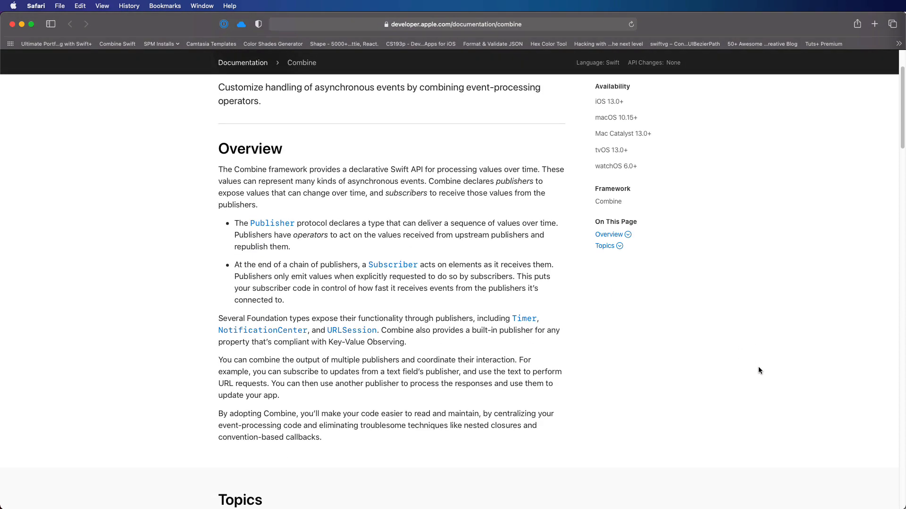
{"action": "scroll", "scroll_direction": "down", "scroll_amount": 3}
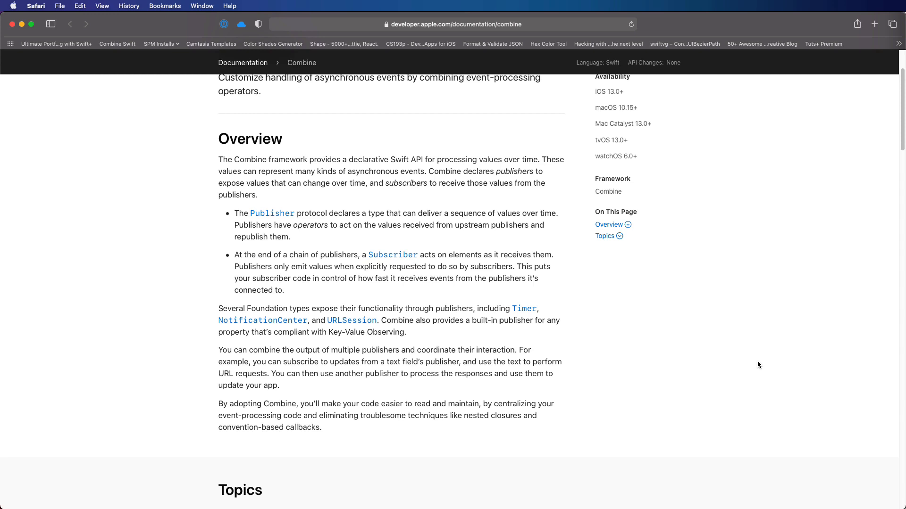
{"action": "mouse_move", "coordinate": [754, 353]}
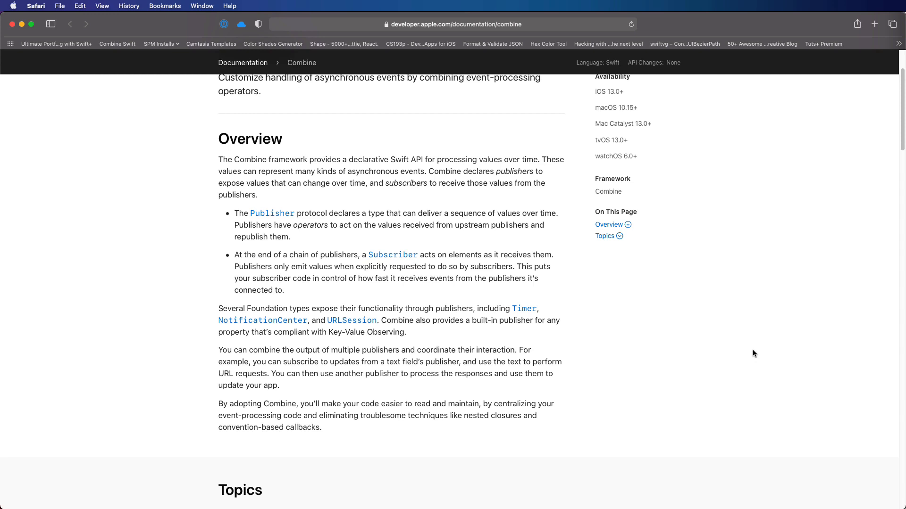
{"action": "mouse_move", "coordinate": [733, 320]}
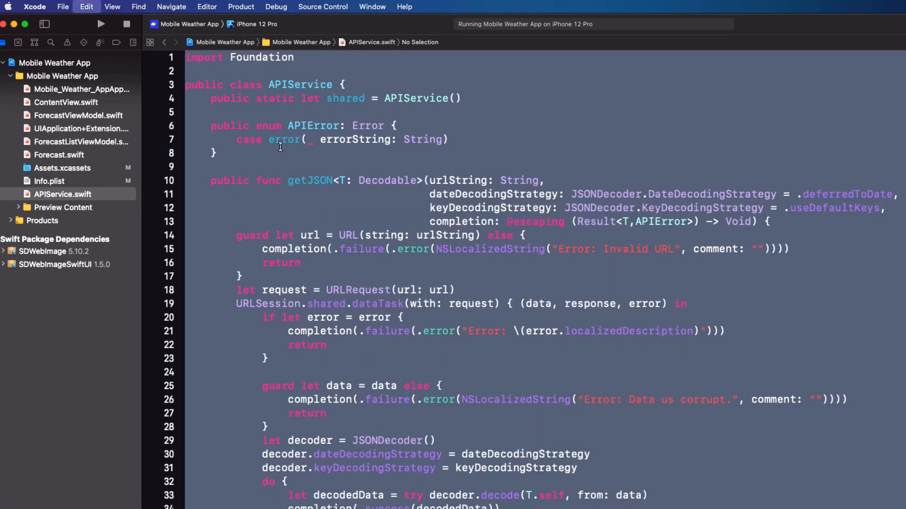
Add a new Swift file named APIServiceCombine.swift beside APIService.swift
{"action": "right_click", "coordinate": [64, 194]}
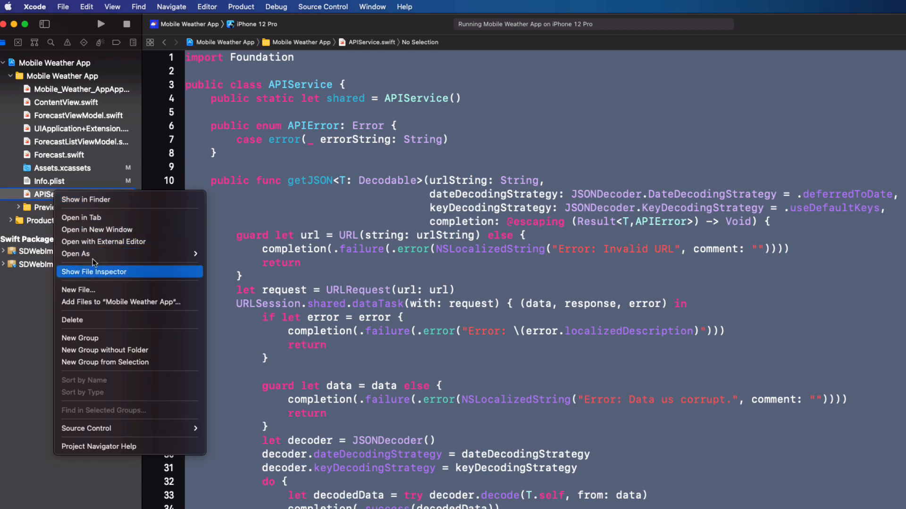
{"action": "left_click", "coordinate": [78, 290]}
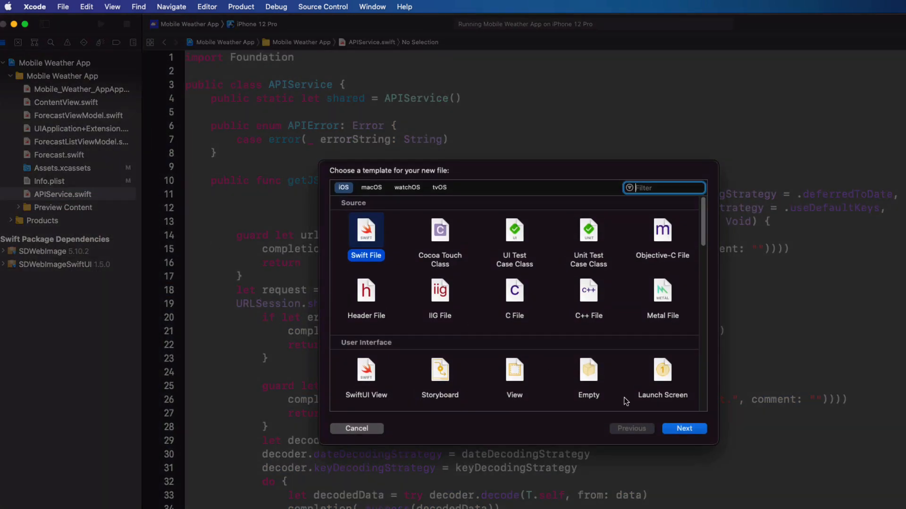
{"action": "left_click", "coordinate": [683, 428]}
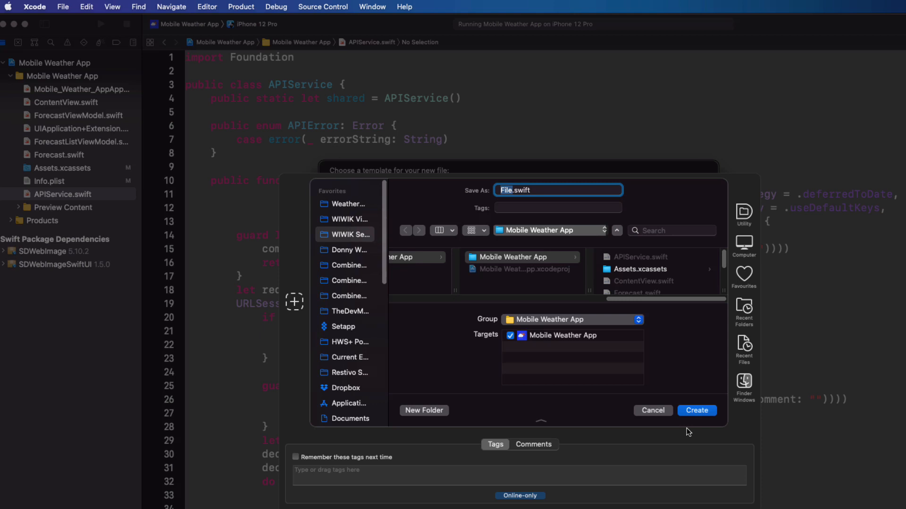
{"action": "type", "text": "APIService"}
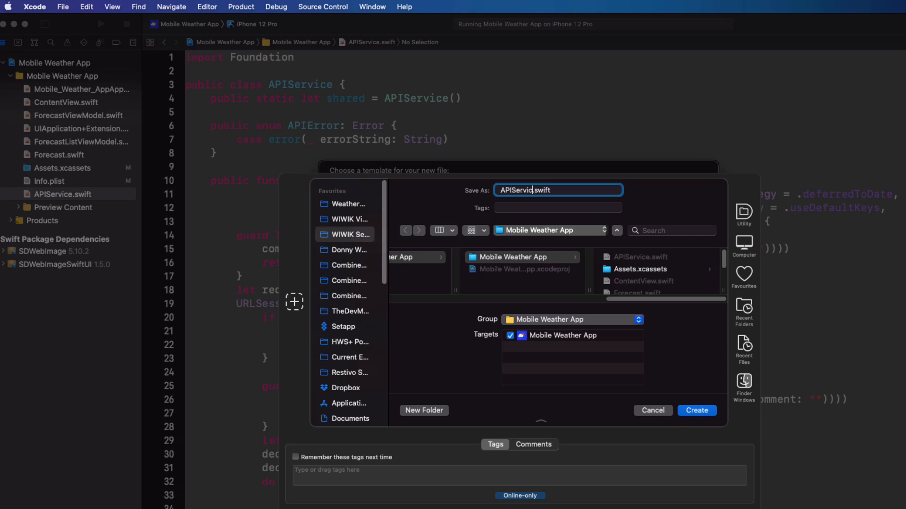
{"action": "type", "text": "Combine"}
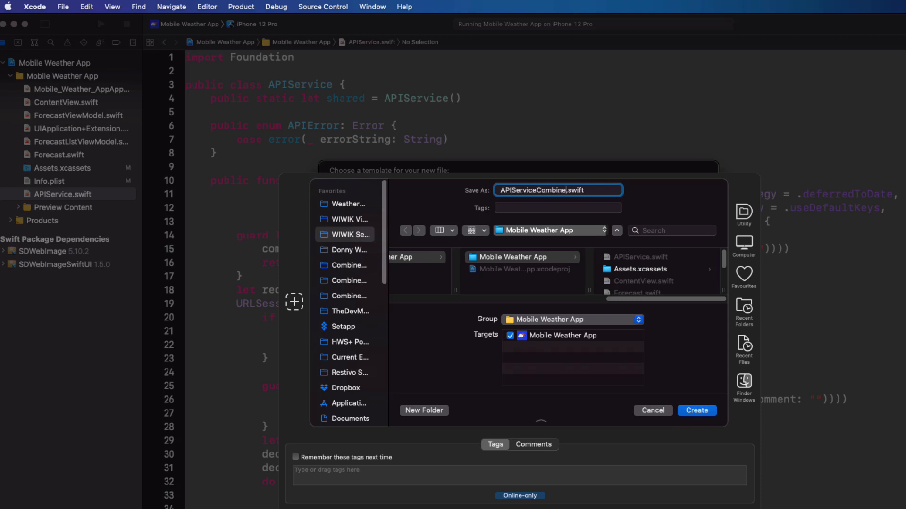
{"action": "left_click", "coordinate": [696, 409]}
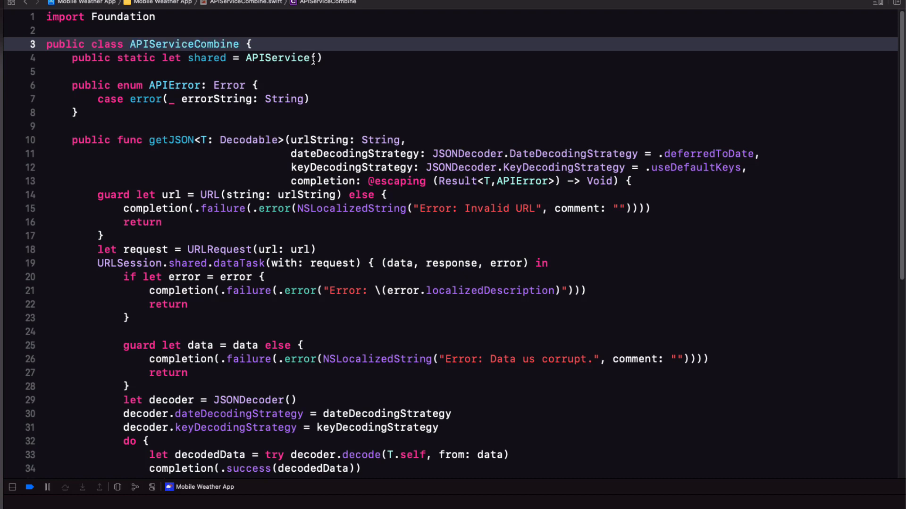
Autocomplete the shared instance initializer to APIServiceCombine()
{"action": "type", "text": "Com"}
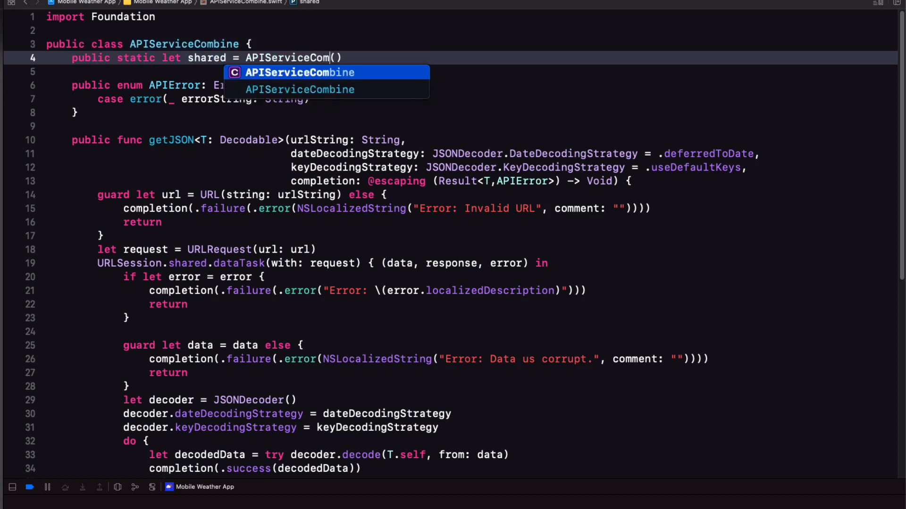
{"action": "key", "text": "enter"}
{"action": "type", "text": "impor"}
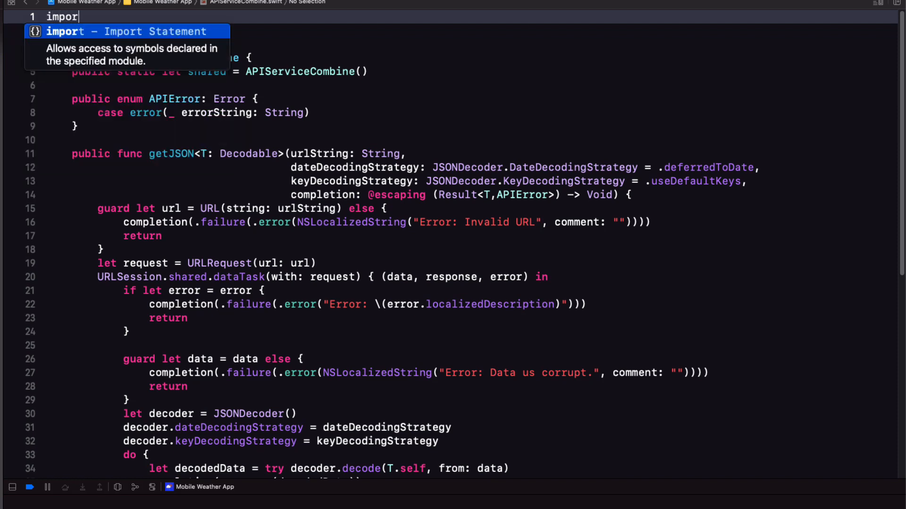
Add 'import Combine' at the top of APIServiceCombine.swift
{"action": "type", "text": "COmbine"}
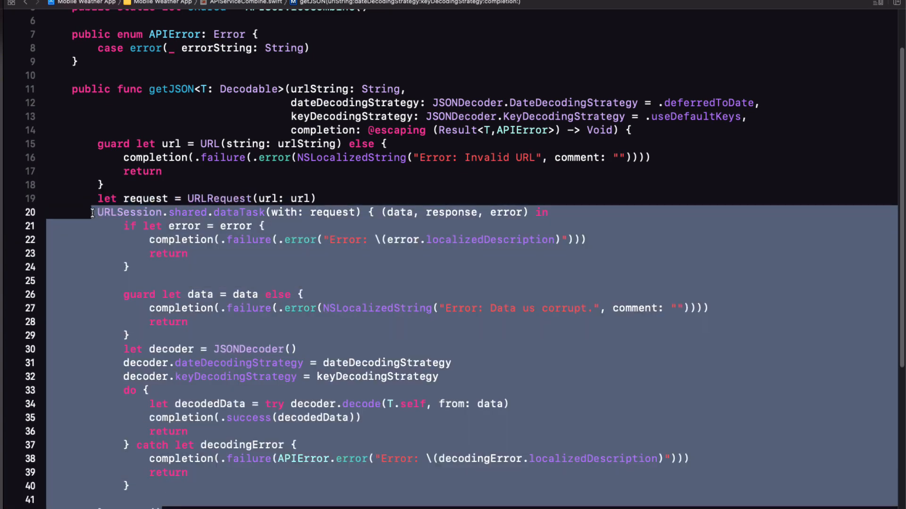
Comment out the dataTask block, insert dataTaskPublisher(for: request), and view its documentation summary
{"action": "key", "text": "cmd+/"}
{"action": "type", "text": "URLSession.shared"}
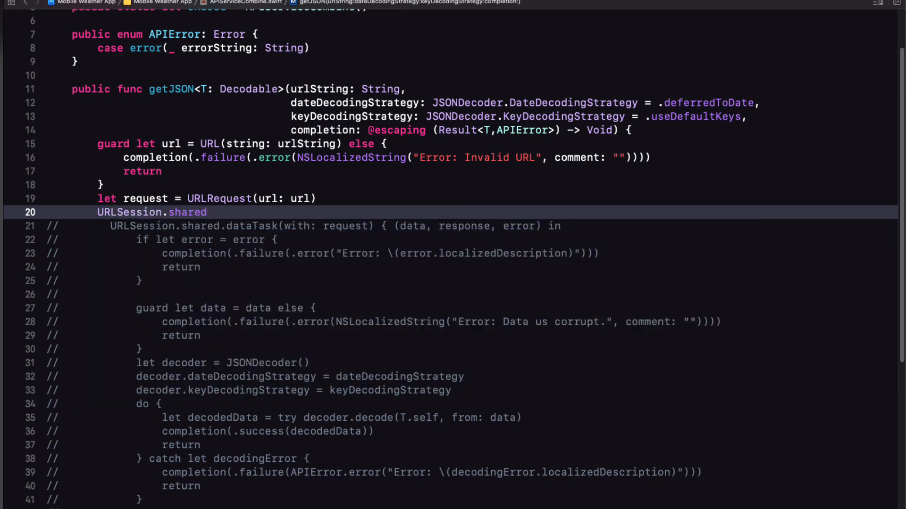
{"action": "type", "text": "."}
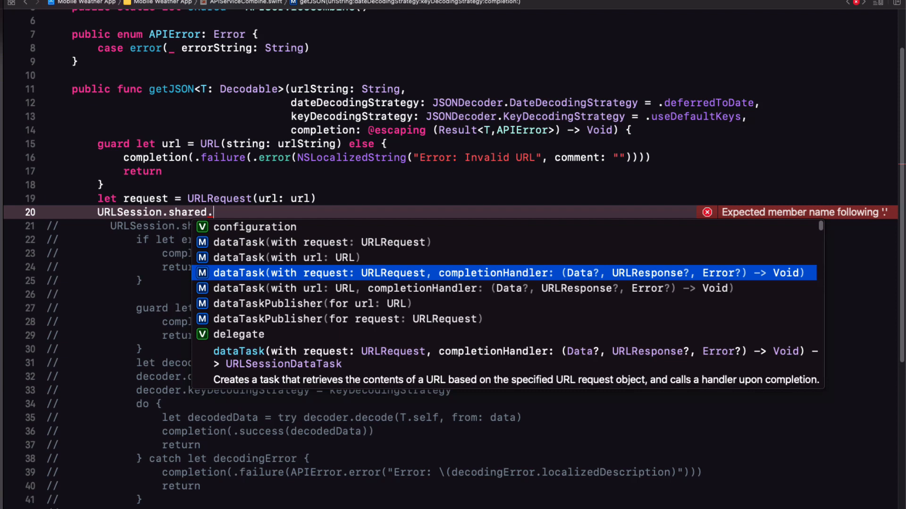
{"action": "key", "text": "Down"}
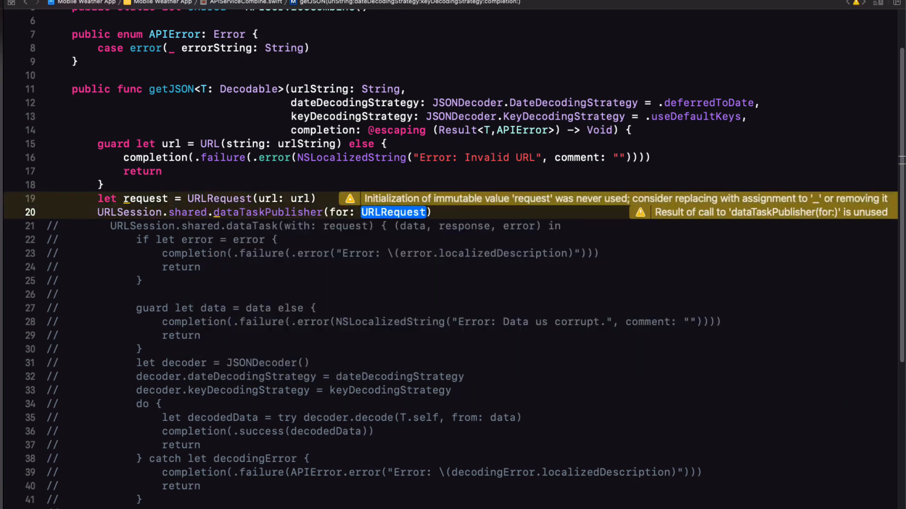
{"action": "type", "text": "requ"}
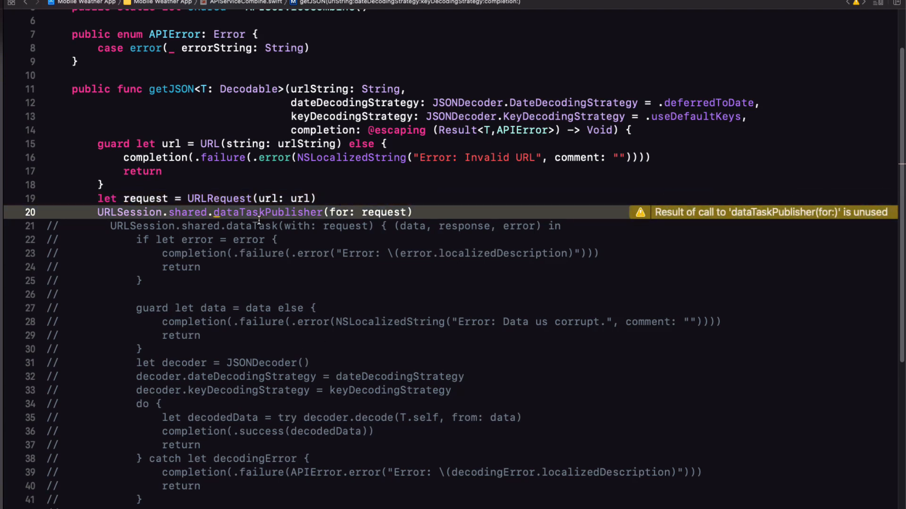
{"action": "double_click", "coordinate": [266, 212]}
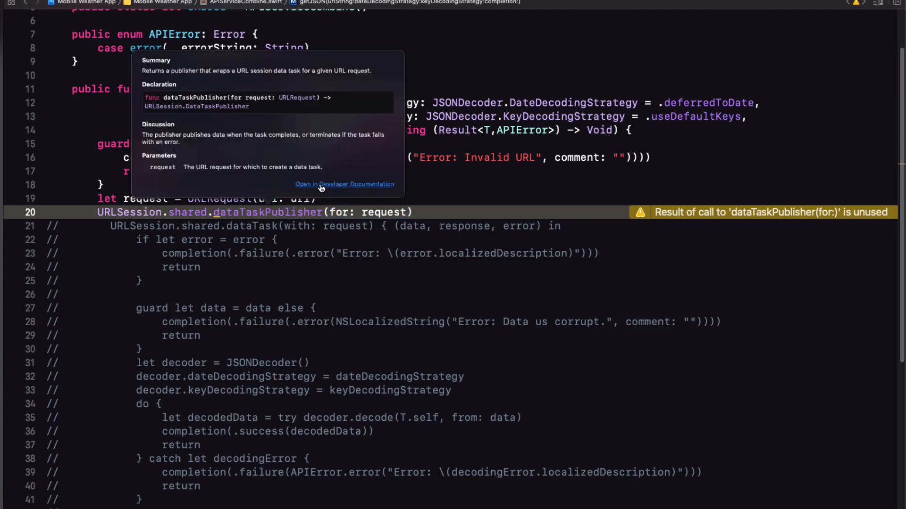
{"action": "left_click", "coordinate": [344, 185]}
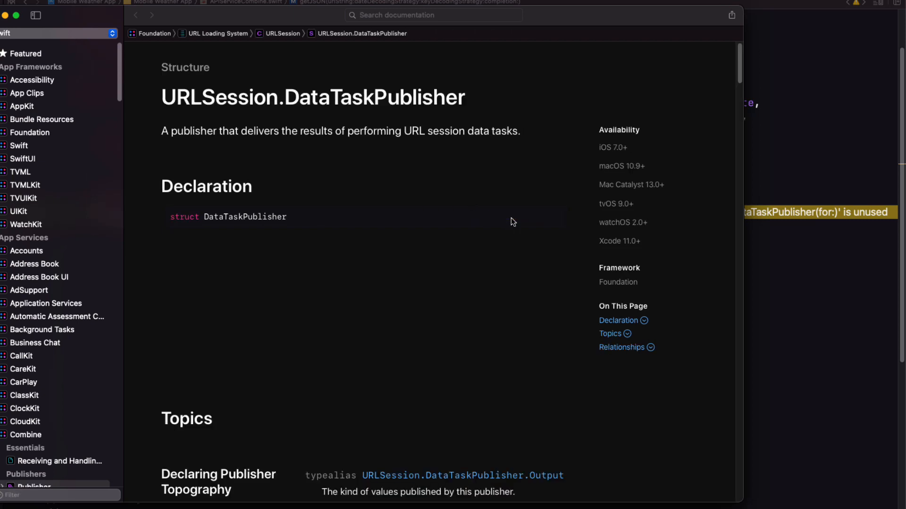
{"action": "scroll", "scroll_direction": "down", "scroll_amount": 3}
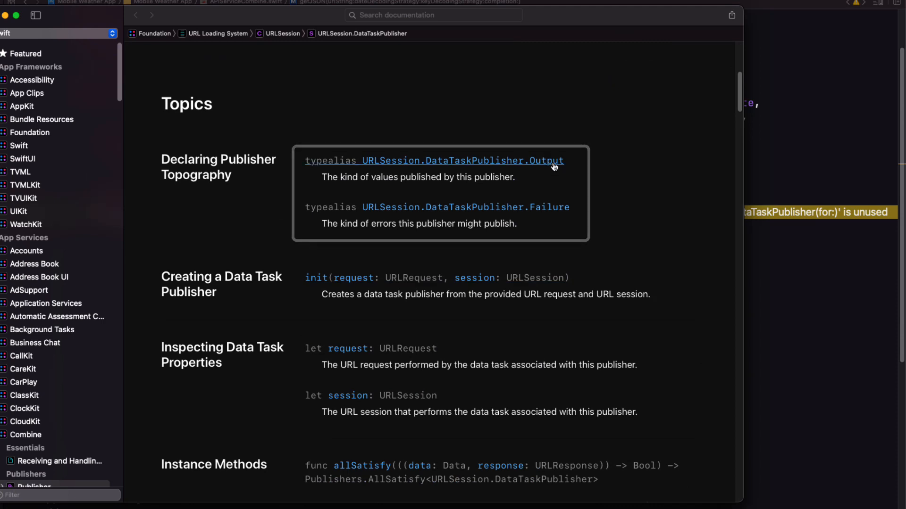
{"action": "left_click", "coordinate": [433, 160]}
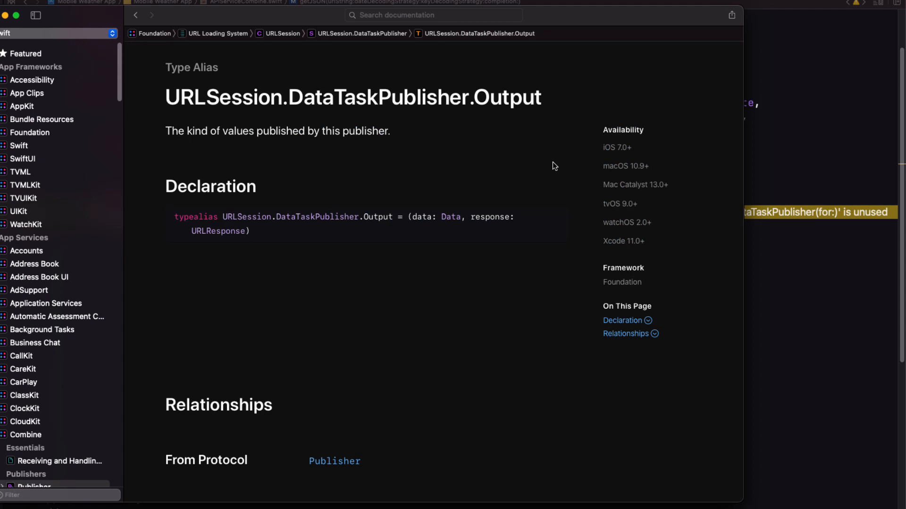
{"action": "mouse_move", "coordinate": [447, 231]}
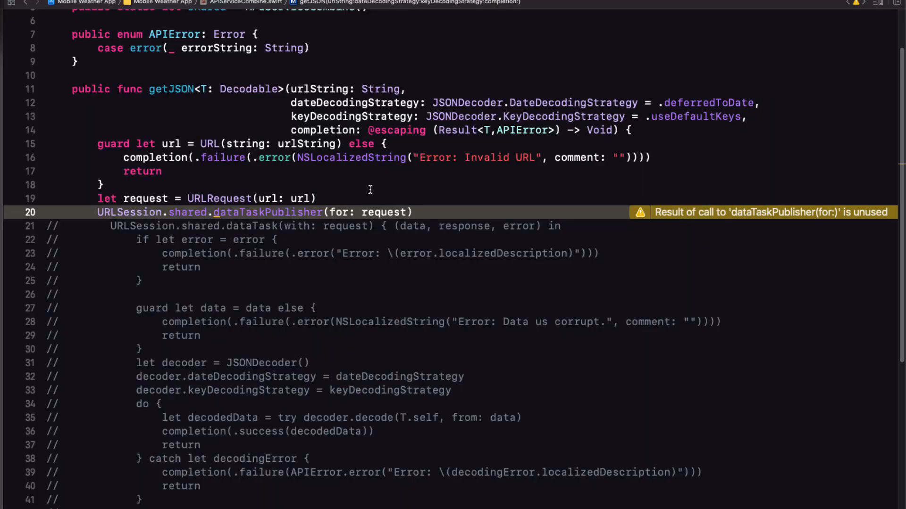
Chain .map { $0.data } onto the publisher and begin the next operator line
{"action": "key", "text": "Return"}
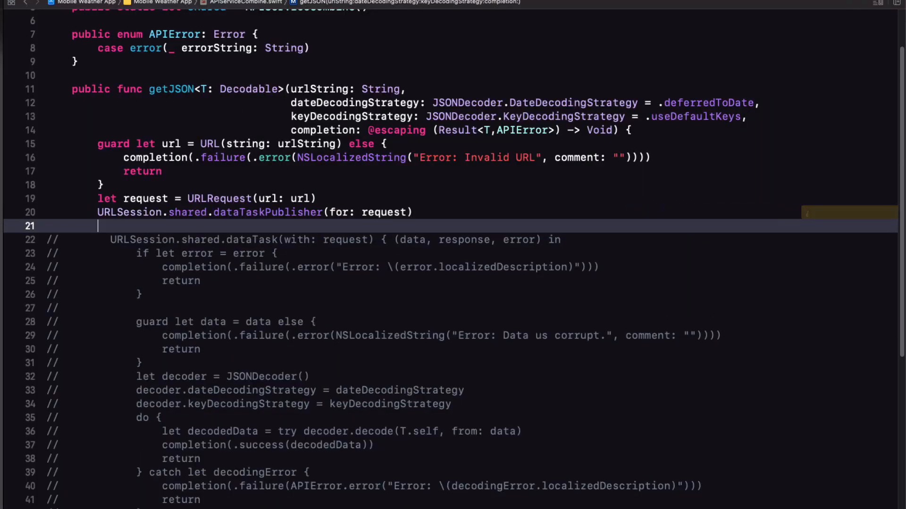
{"action": "type", "text": "."}
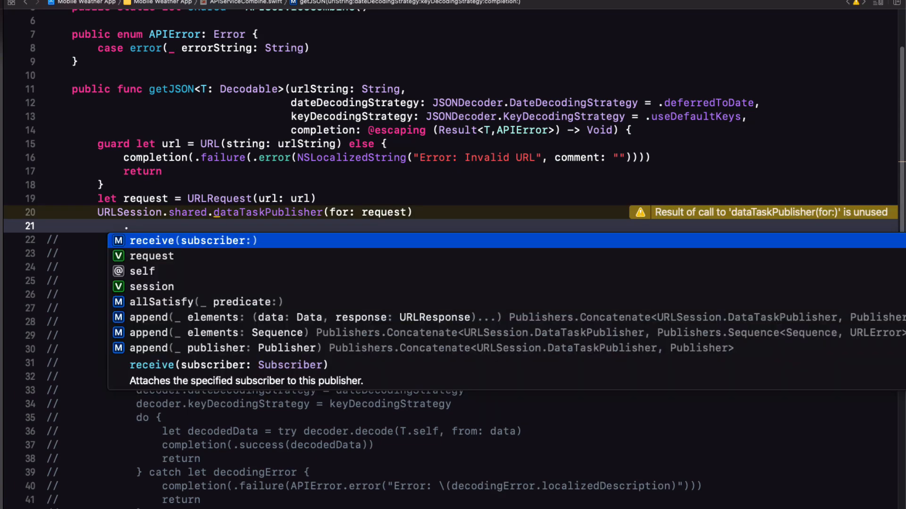
{"action": "type", "text": "map {"}
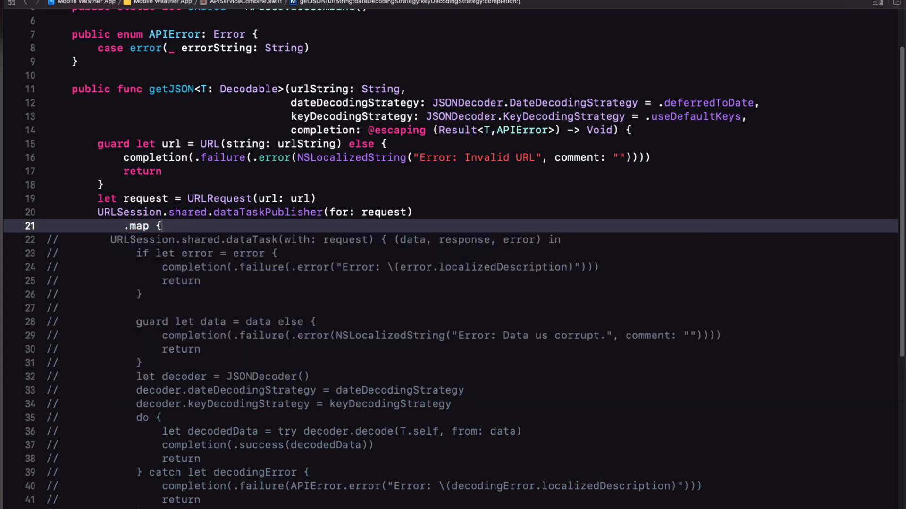
{"action": "type", "text": "$0}"}
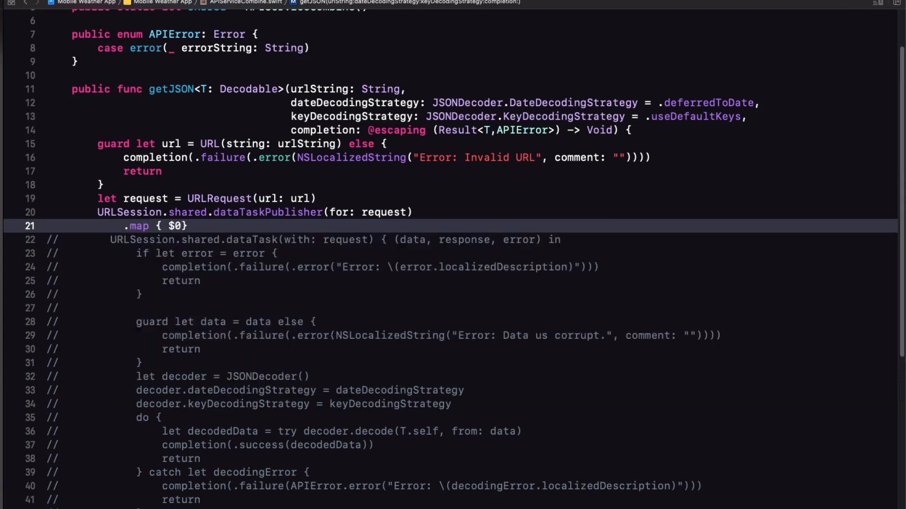
{"action": "type", "text": ".data"}
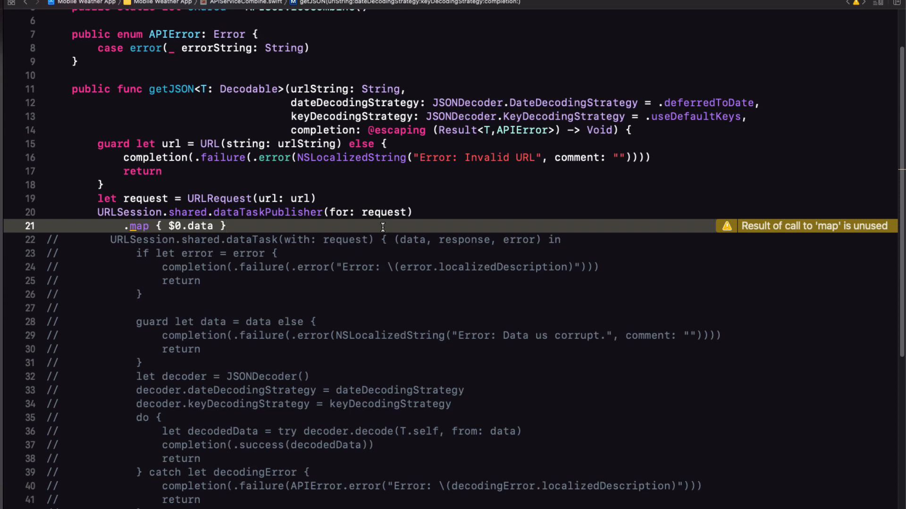
{"action": "mouse_move", "coordinate": [242, 217]}
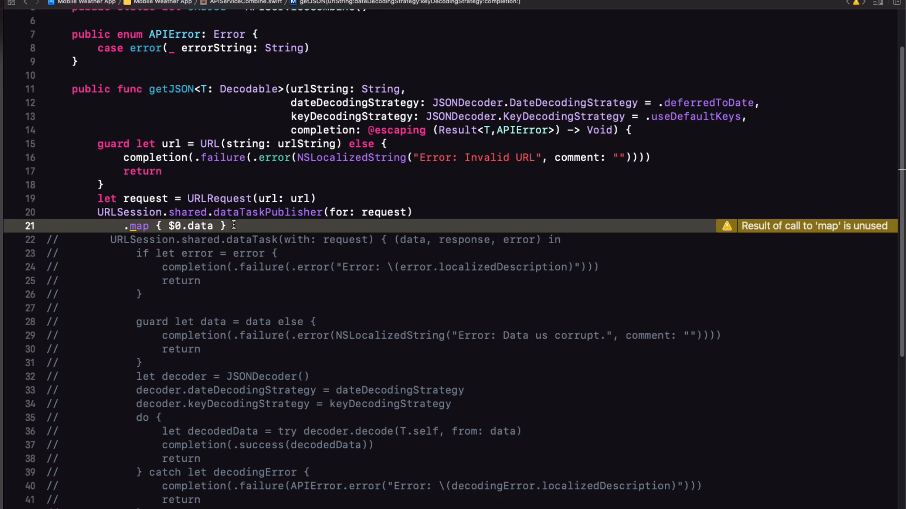
{"action": "type", "text": "."}
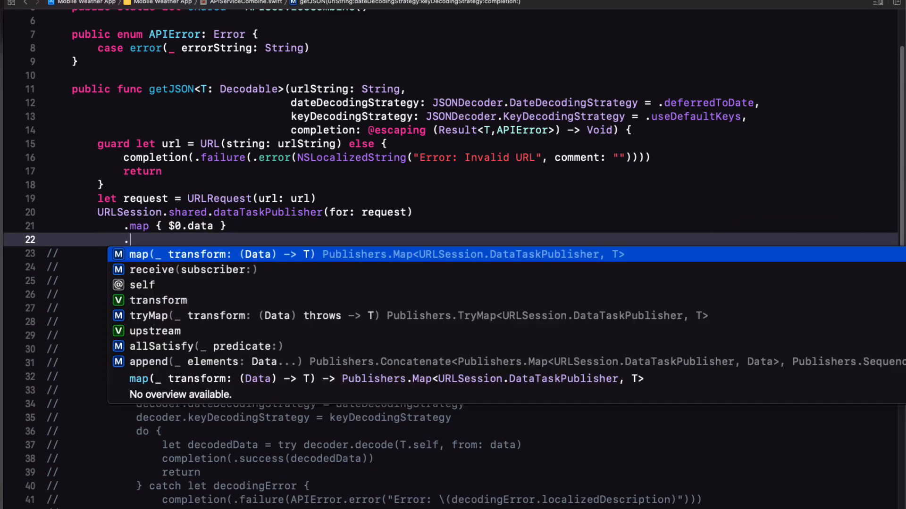
Add .decode(type: T.self, decoder: JSONDecoder()) and select the old decoder setup lines
{"action": "type", "text": "de"}
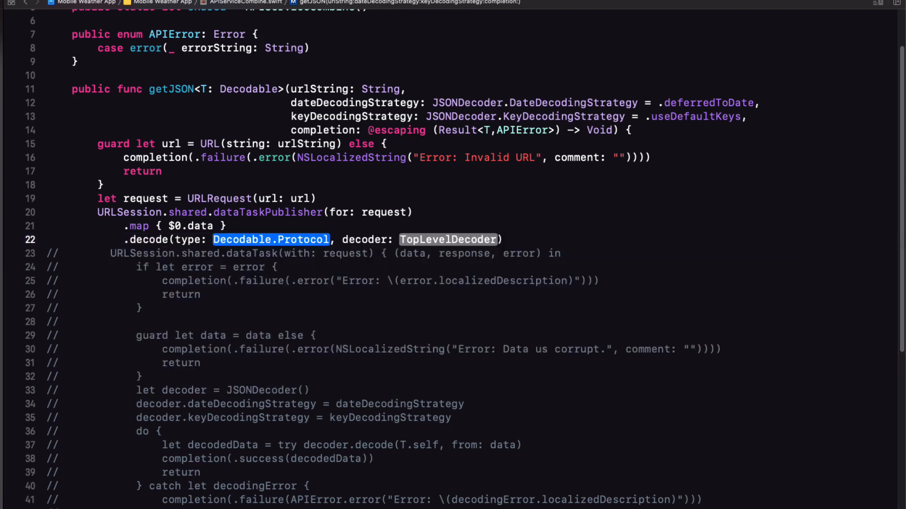
{"action": "type", "text": "T"}
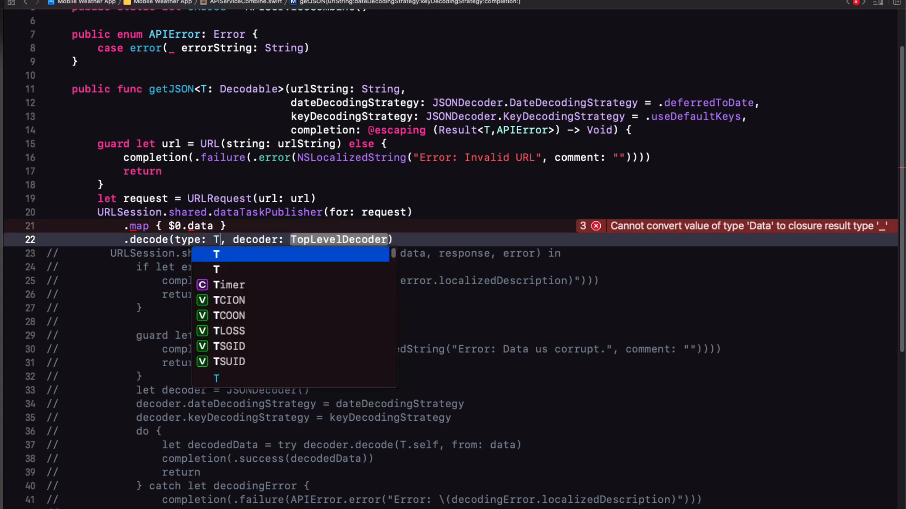
{"action": "type", "text": ".S"}
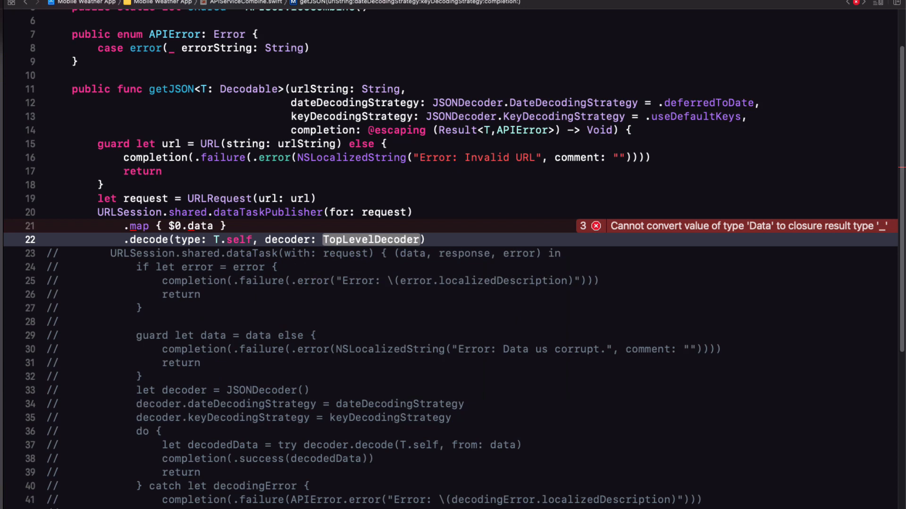
{"action": "double_click", "coordinate": [371, 240]}
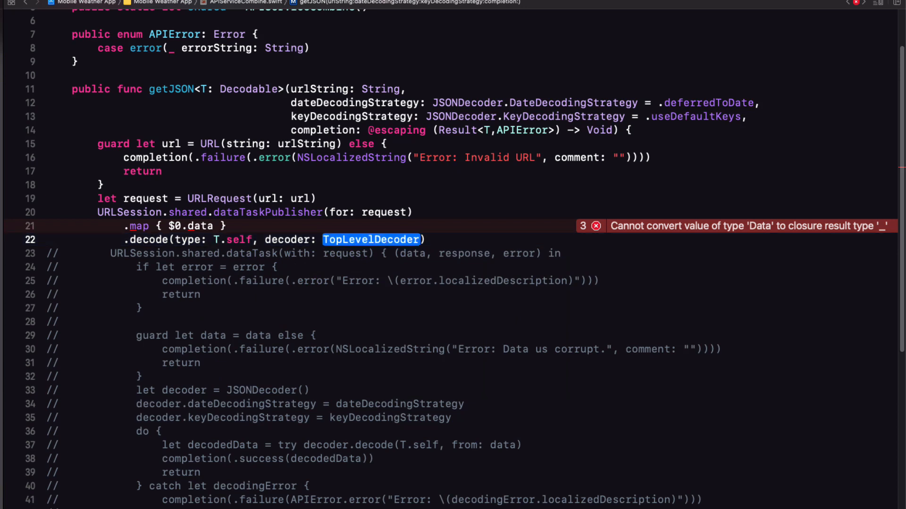
{"action": "type", "text": "J"}
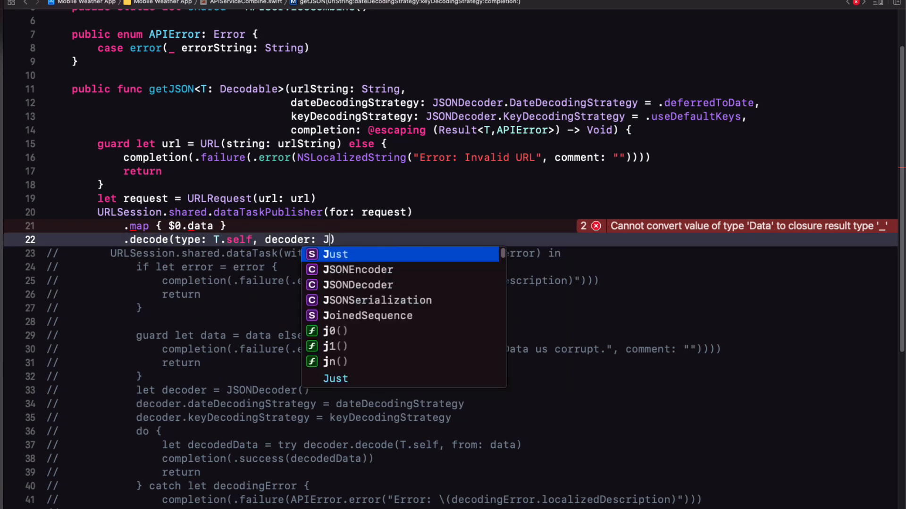
{"action": "type", "text": "SONDecoder("}
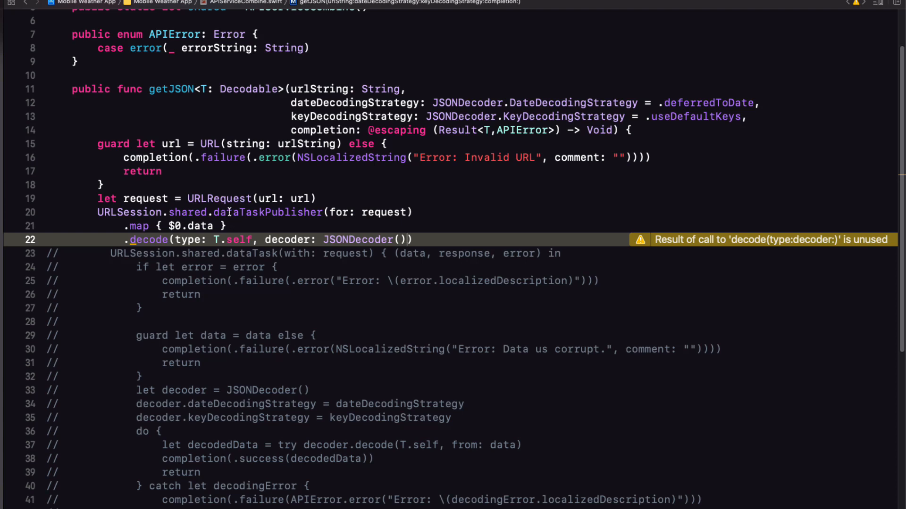
{"action": "mouse_move", "coordinate": [345, 201]}
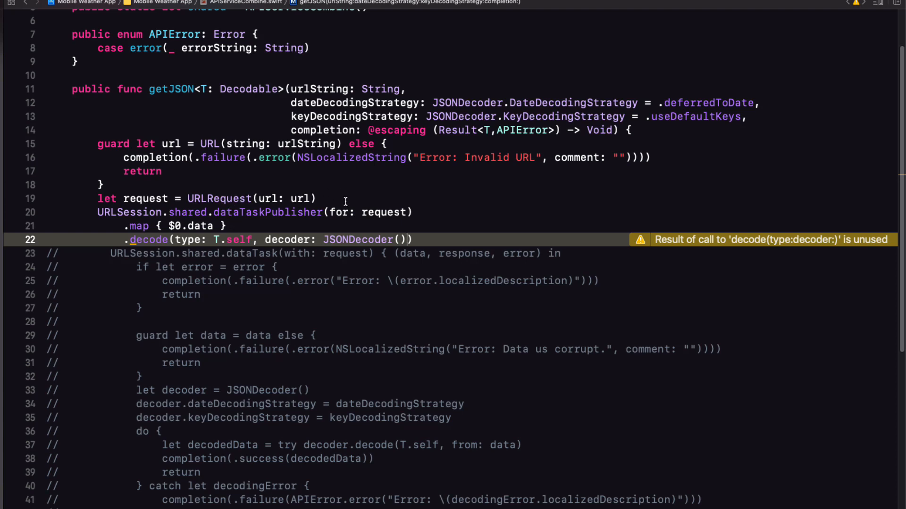
{"action": "mouse_move", "coordinate": [471, 419]}
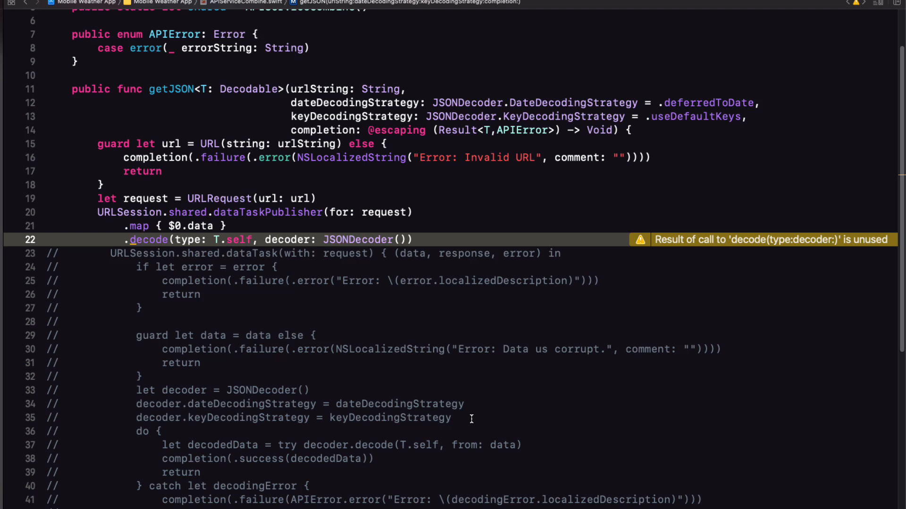
{"action": "left_click_drag", "start_coordinate": [135, 390], "coordinate": [452, 418]}
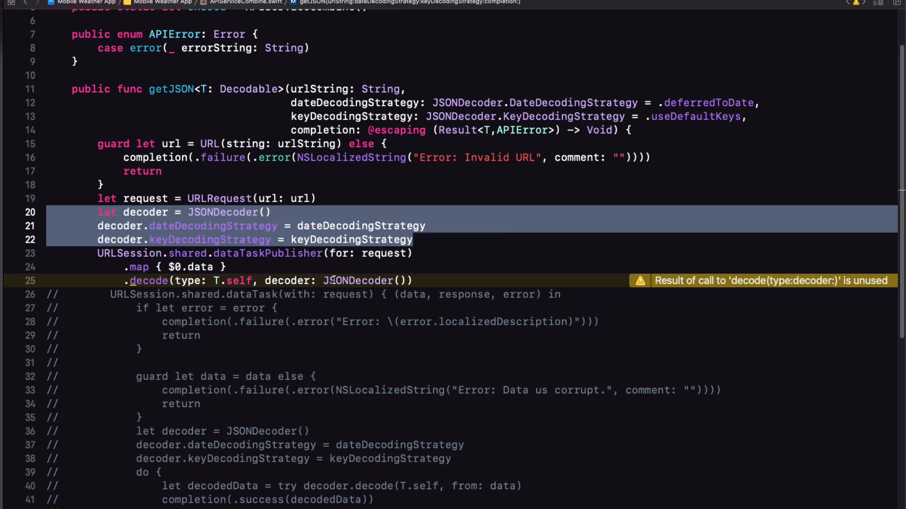
Make the decode operator use the configured decoder instead of an inline JSONDecoder()
{"action": "double_click", "coordinate": [359, 280]}
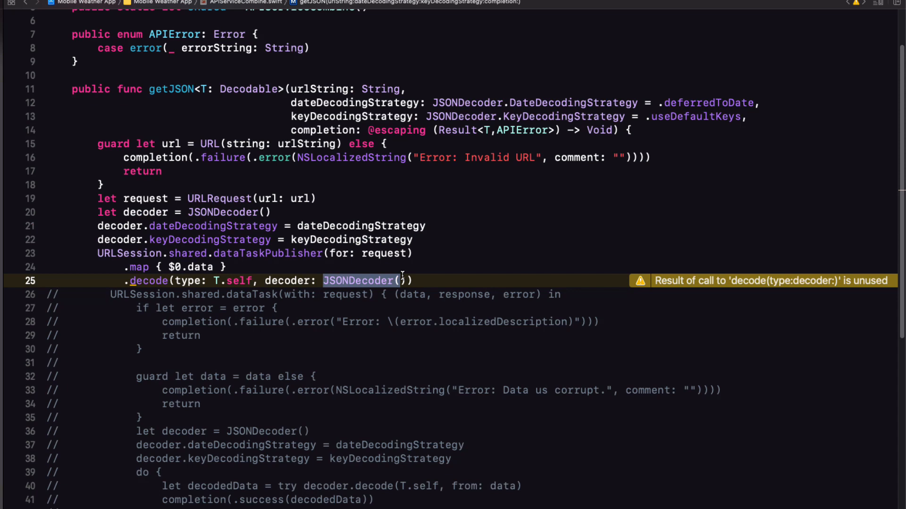
{"action": "type", "text": "dec"}
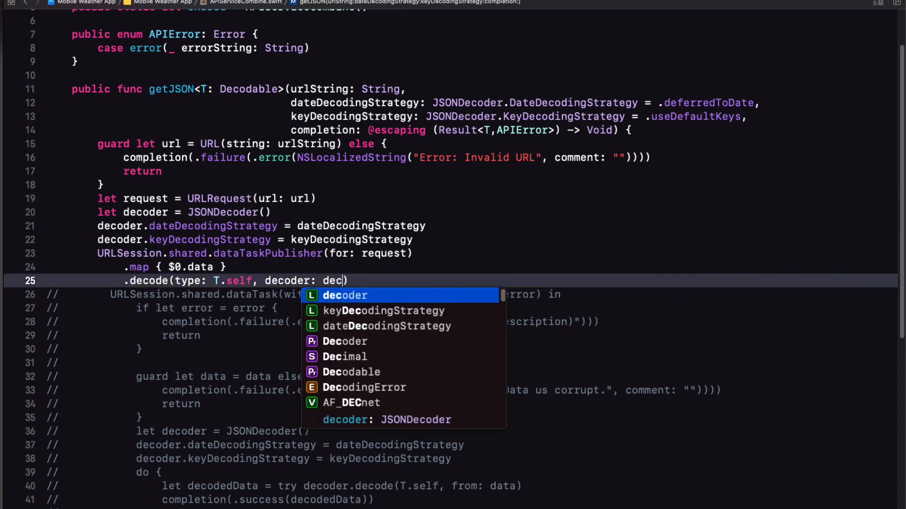
{"action": "type", "text": "oder"}
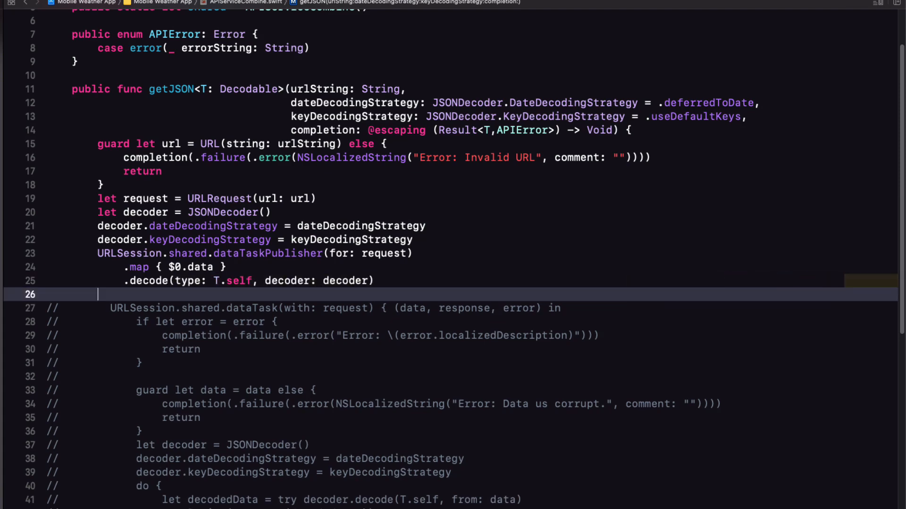
{"action": "type", "text": ".re"}
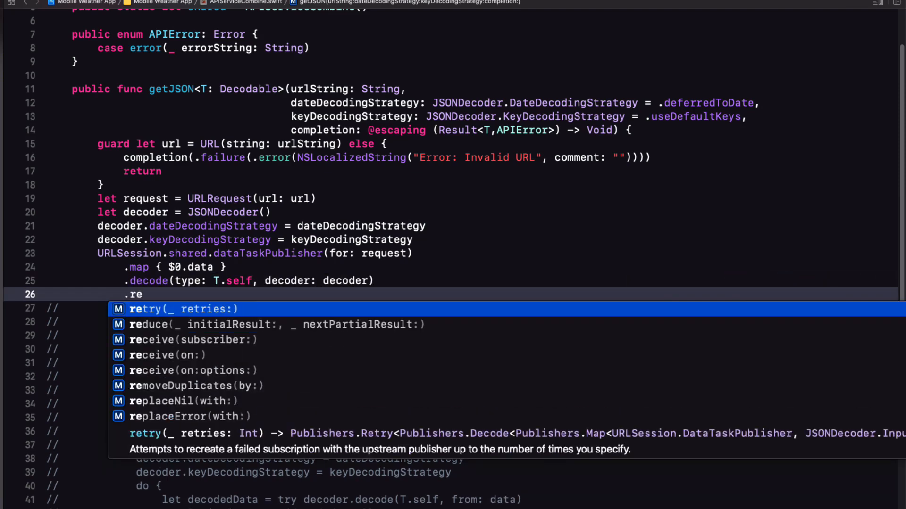
Add .receive(on: RunLoop.main) after the decode operator
{"action": "type", "text": "ce"}
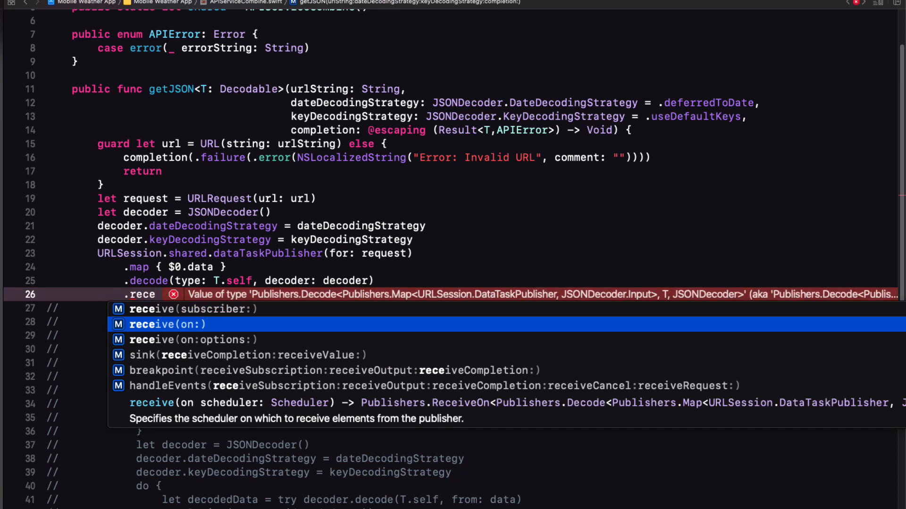
{"action": "left_click", "coordinate": [167, 324]}
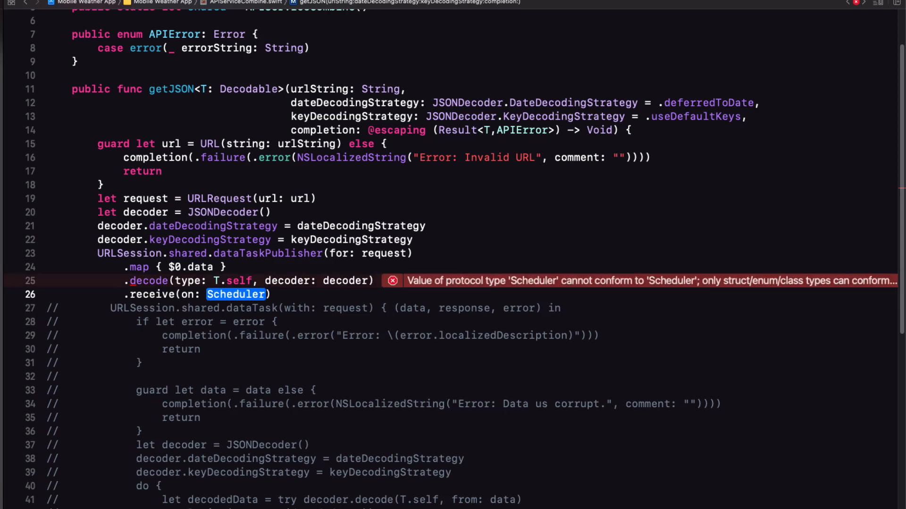
{"action": "type", "text": "RunLoop.main"}
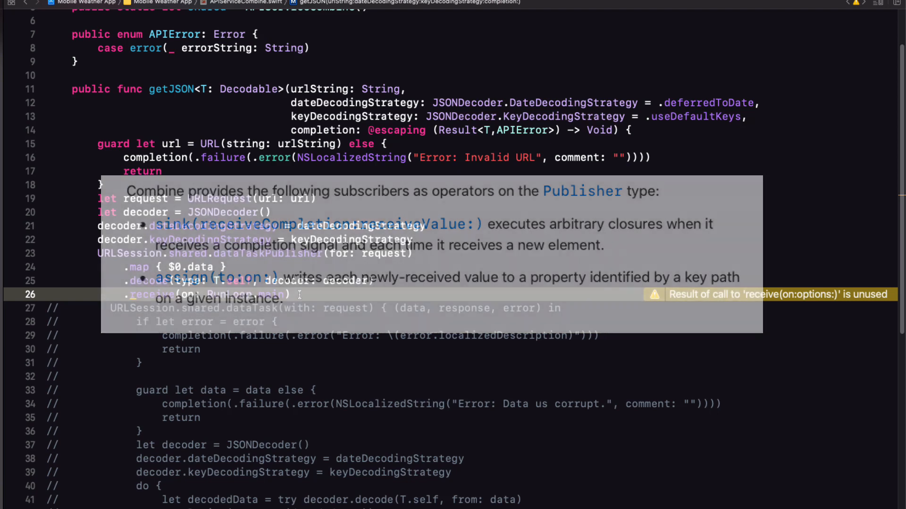
Chain a .sink with completion and decodedData closures, adding the finished and failure cases
{"action": "type", "text": ".s"}
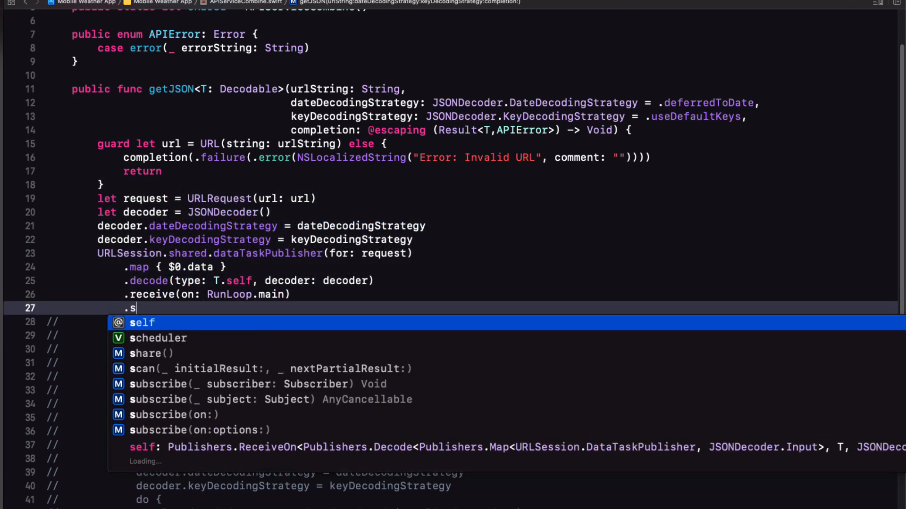
{"action": "type", "text": "ink"}
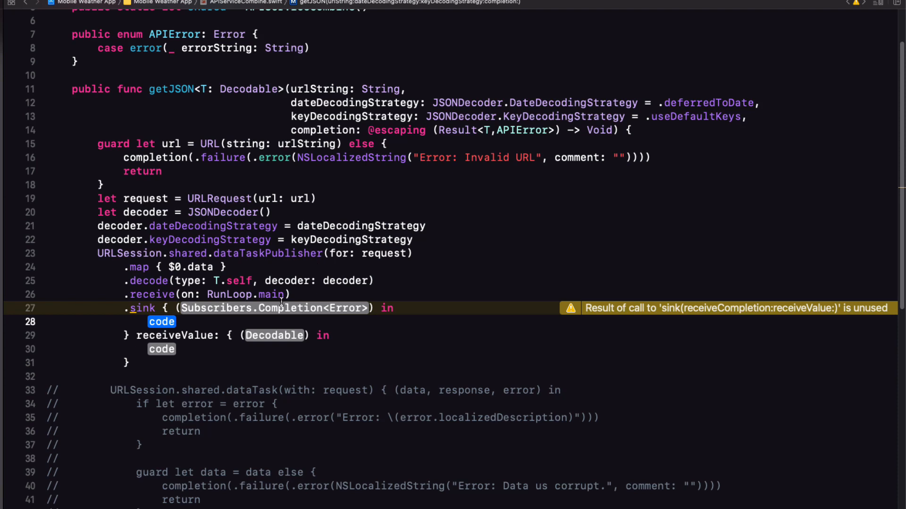
{"action": "type", "text": "task"}
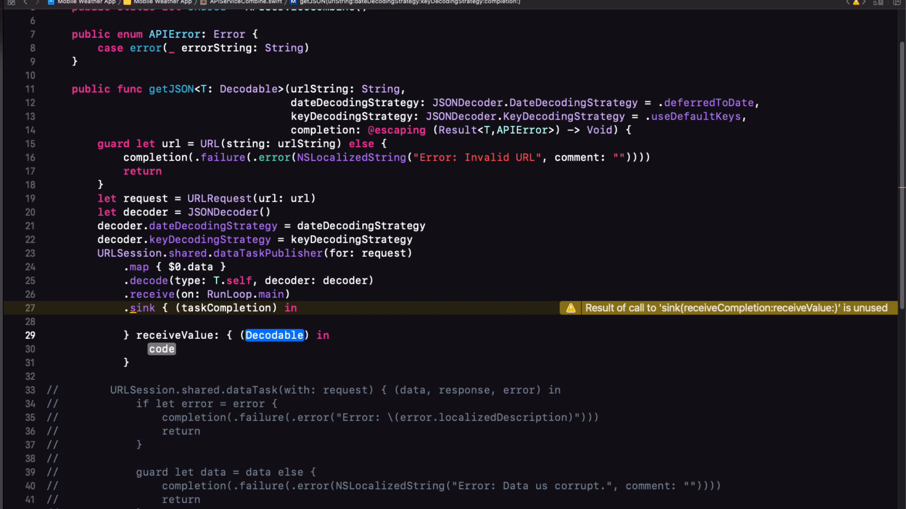
{"action": "type", "text": "dec"}
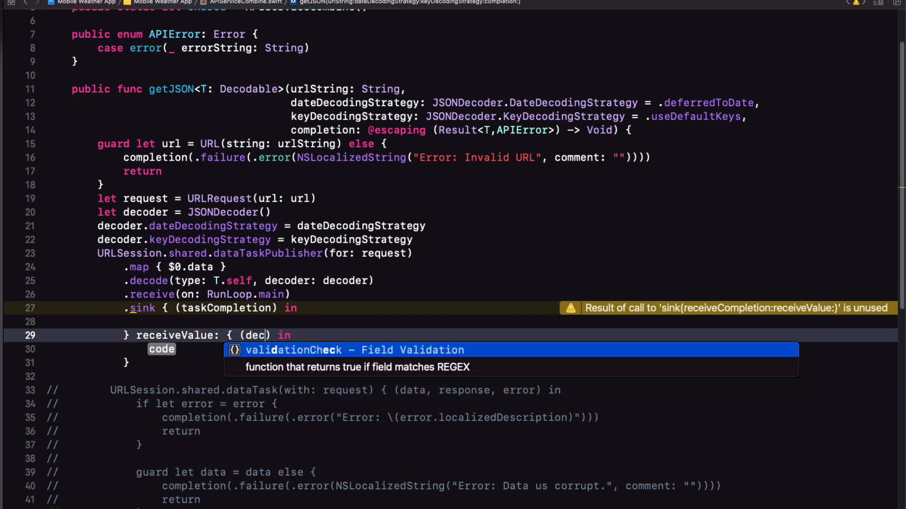
{"action": "type", "text": "odedDat"}
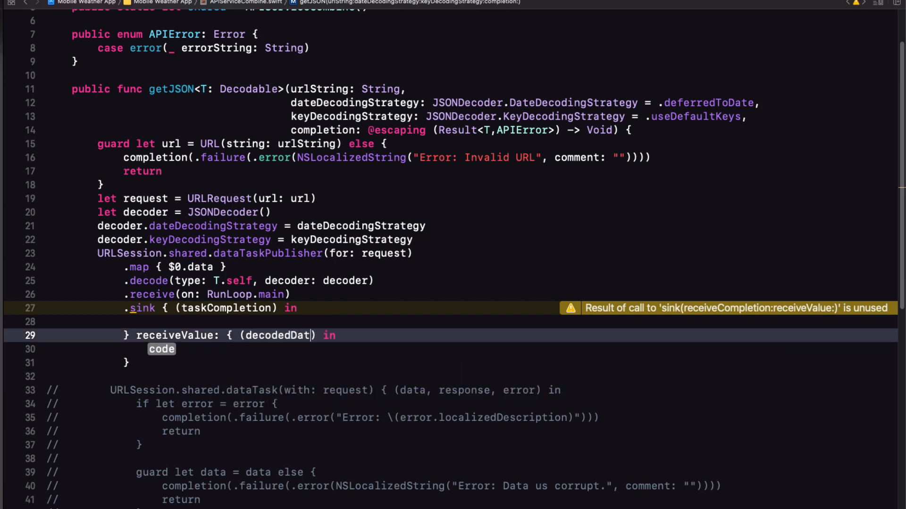
{"action": "type", "text": "switch taskCompletion {"}
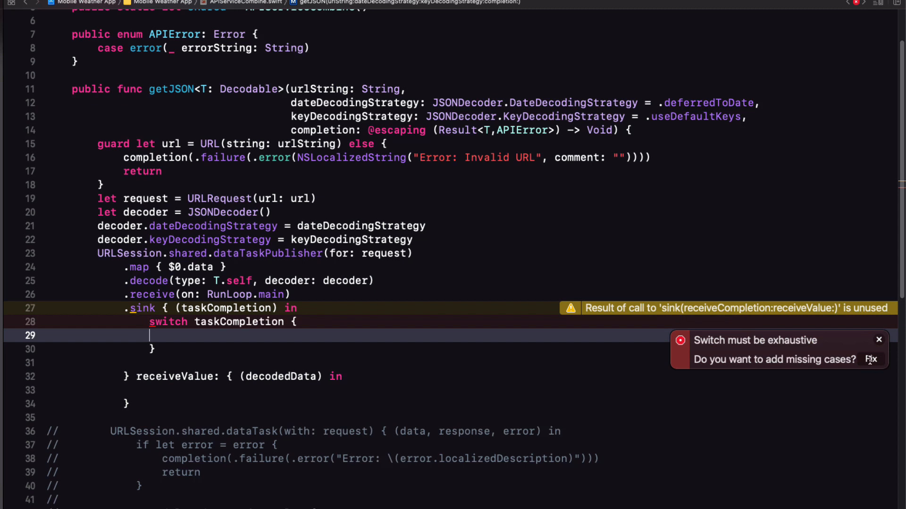
{"action": "left_click", "coordinate": [871, 360]}
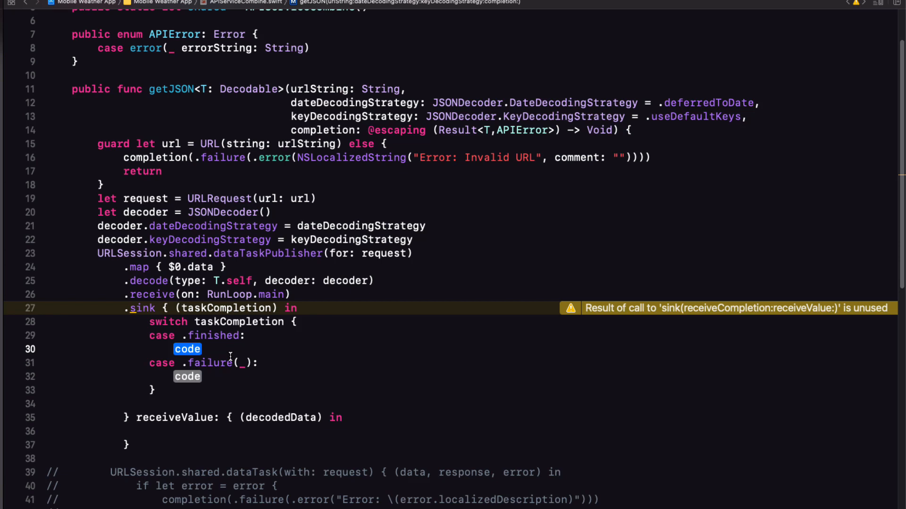
Send decoding errors to completion(.failure) and values to completion(.success(decodedData))
{"action": "type", "text": "return"}
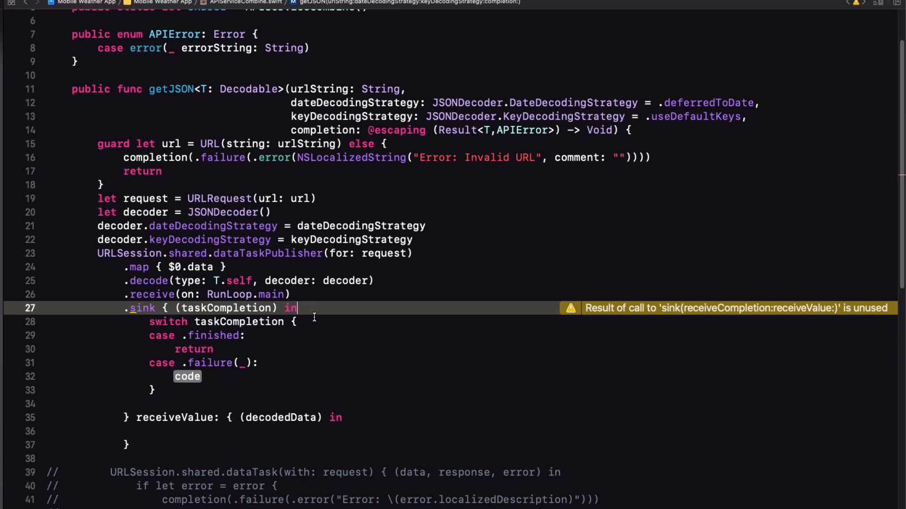
{"action": "mouse_move", "coordinate": [451, 457]}
{"action": "type", "text": "let "}
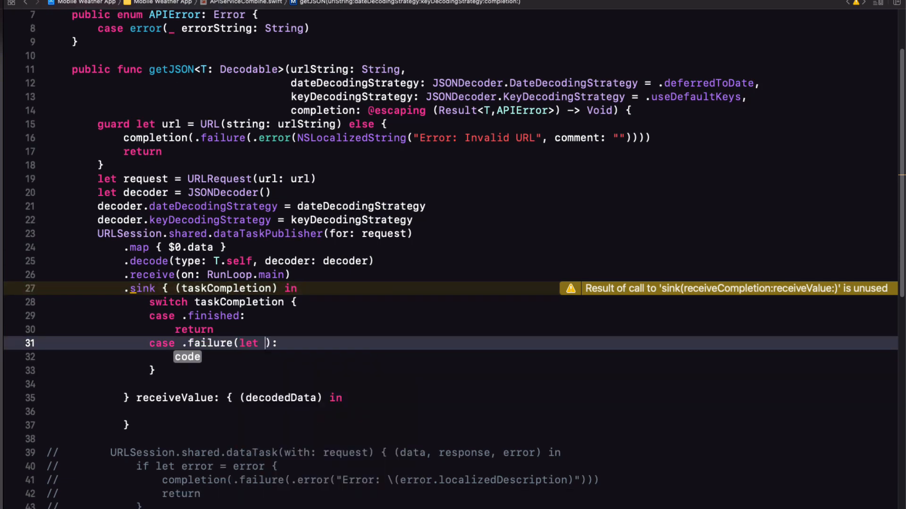
{"action": "type", "text": "decodingError"}
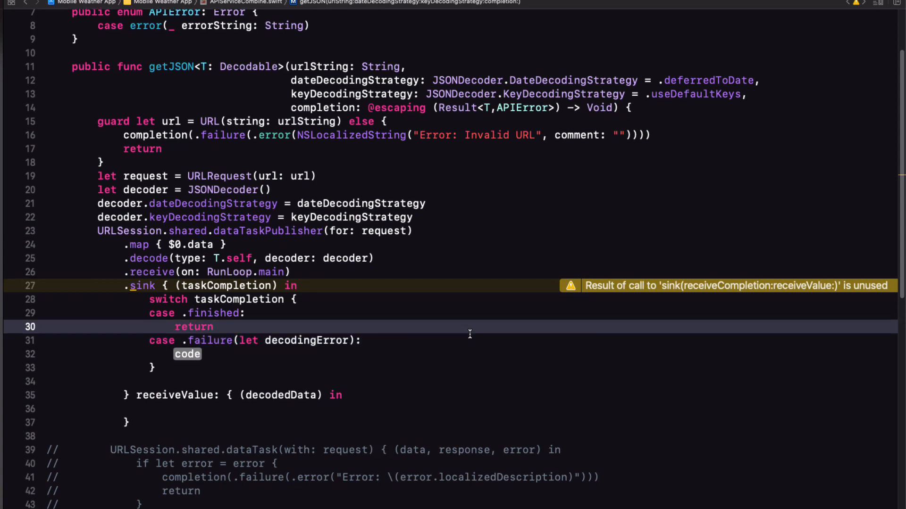
{"action": "scroll", "scroll_direction": "down", "scroll_amount": 3}
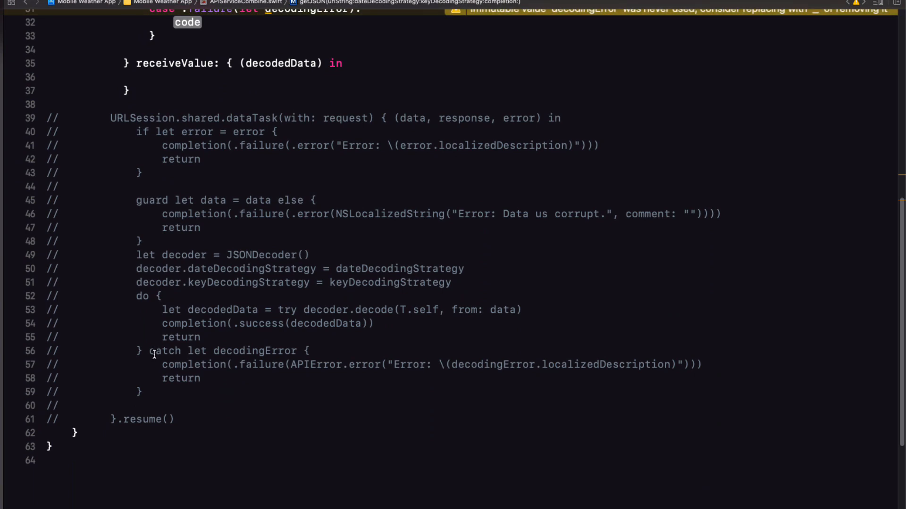
{"action": "triple_click", "coordinate": [431, 365]}
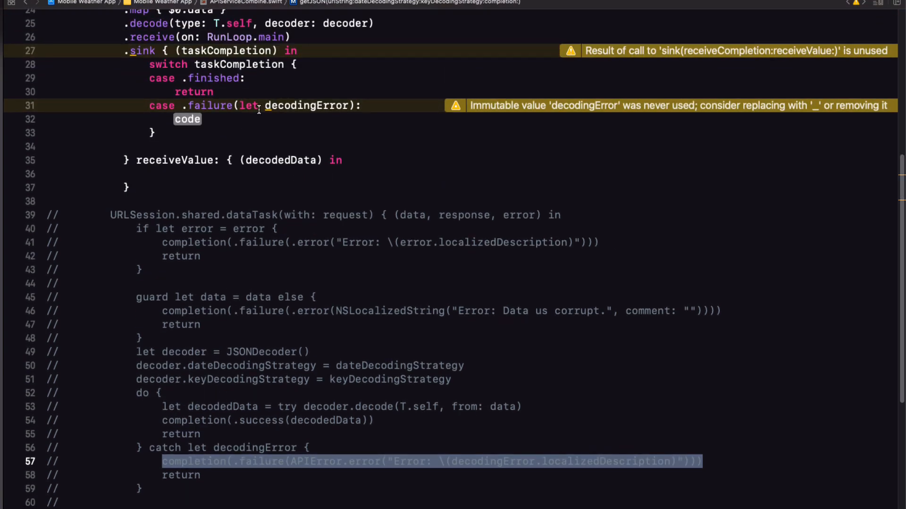
{"action": "double_click", "coordinate": [187, 119]}
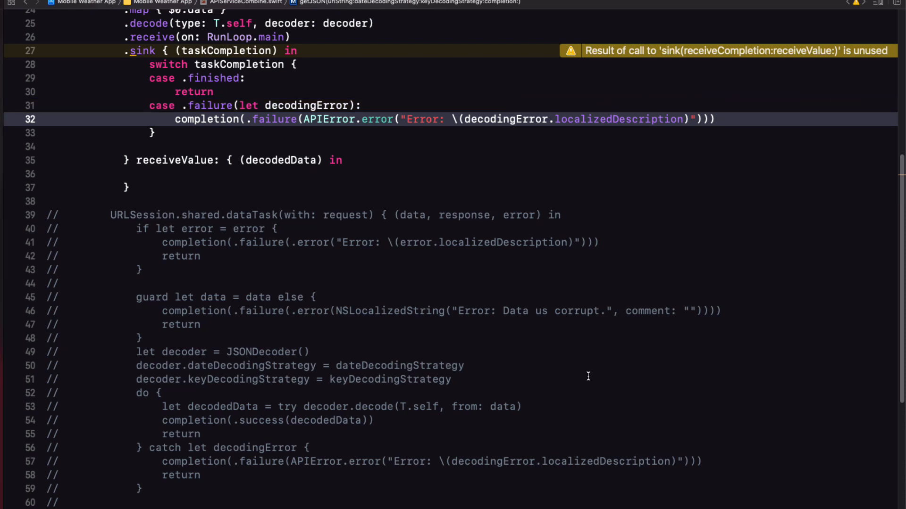
{"action": "double_click", "coordinate": [267, 420]}
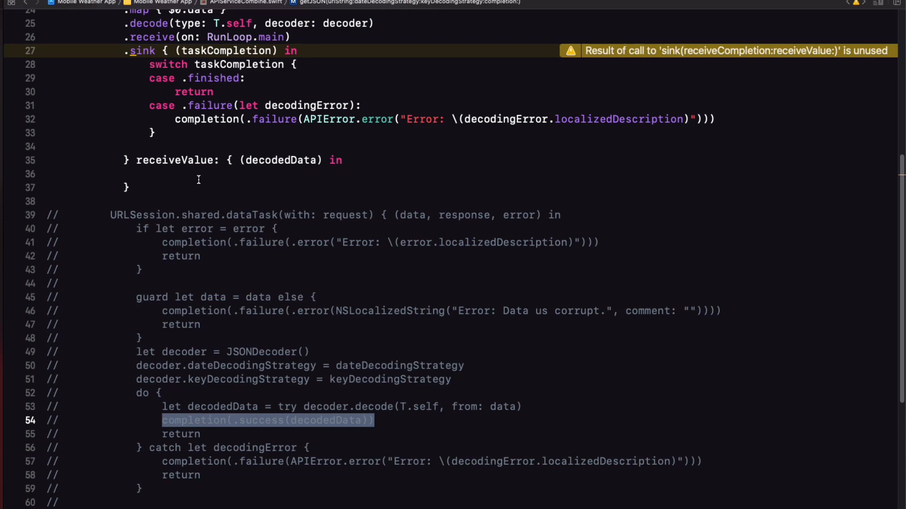
{"action": "left_click", "coordinate": [197, 174]}
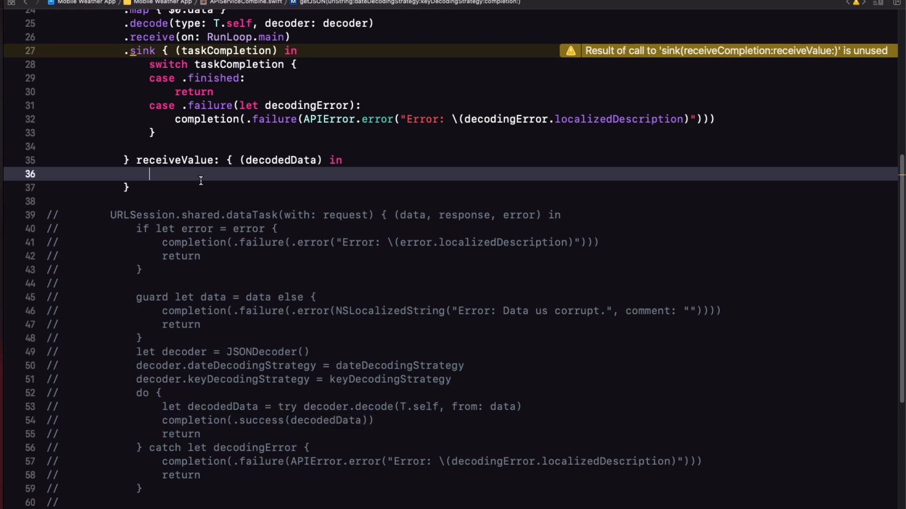
{"action": "type", "text": "completion(.success(decodedData))"}
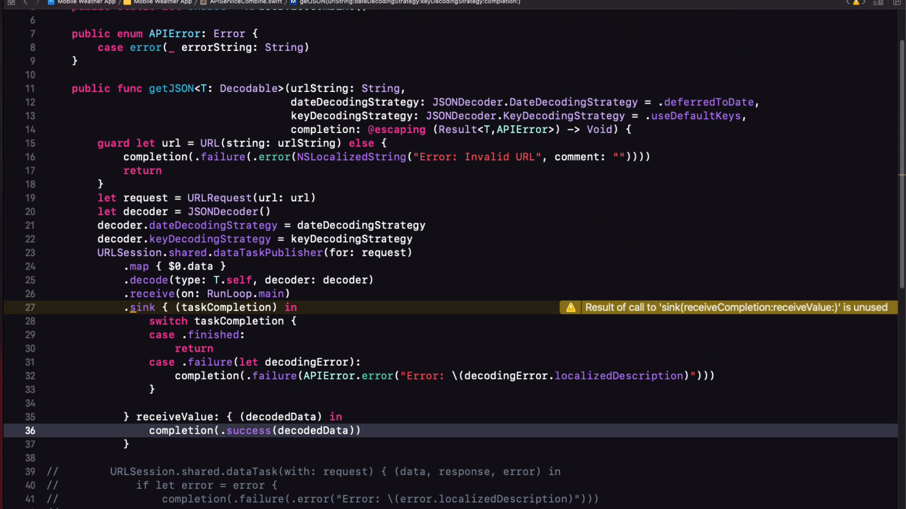
Declare var cancellables = Set<AnyCancellable>() in APIServiceCombine
{"action": "scroll", "scroll_direction": "up", "scroll_amount": 3}
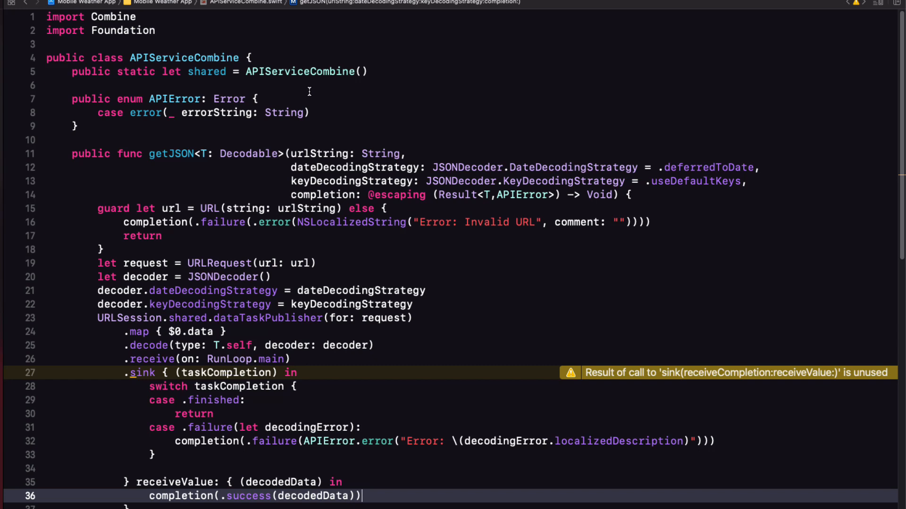
{"action": "mouse_move", "coordinate": [319, 85]}
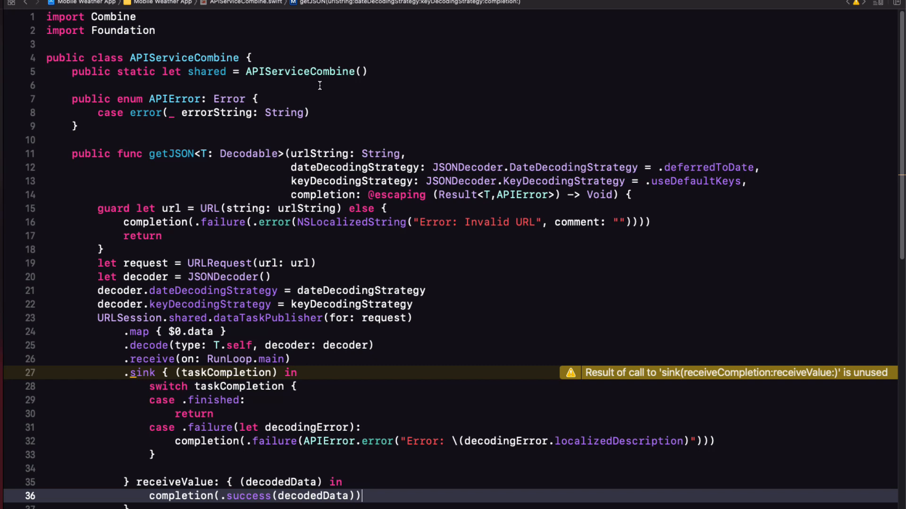
{"action": "type", "text": "var"}
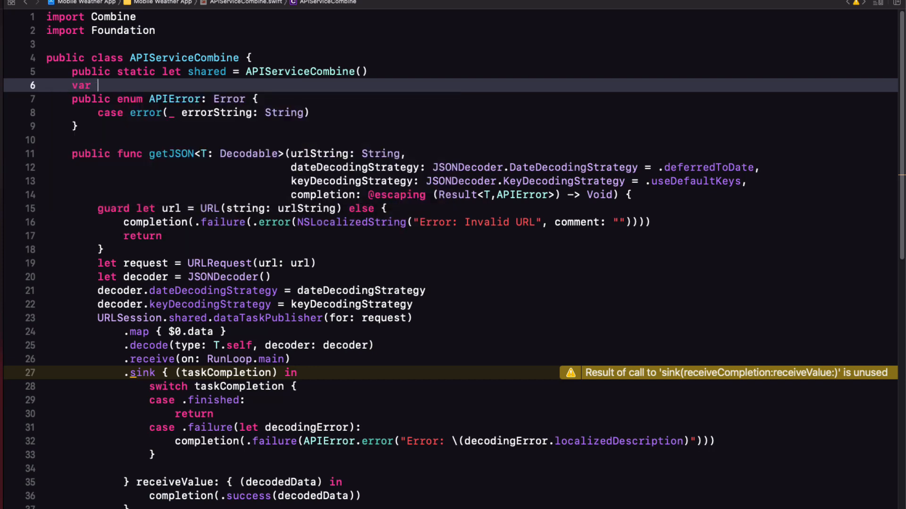
{"action": "type", "text": "cancellable"}
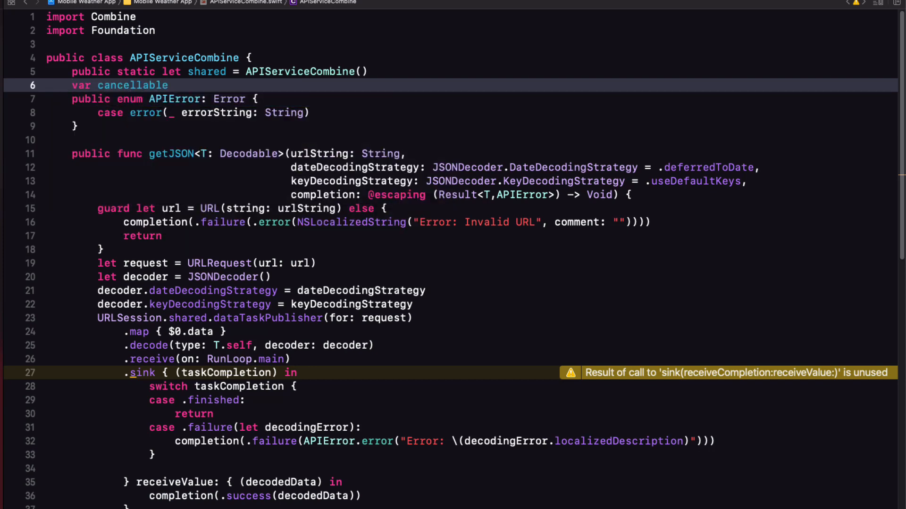
{"action": "type", "text": ":"}
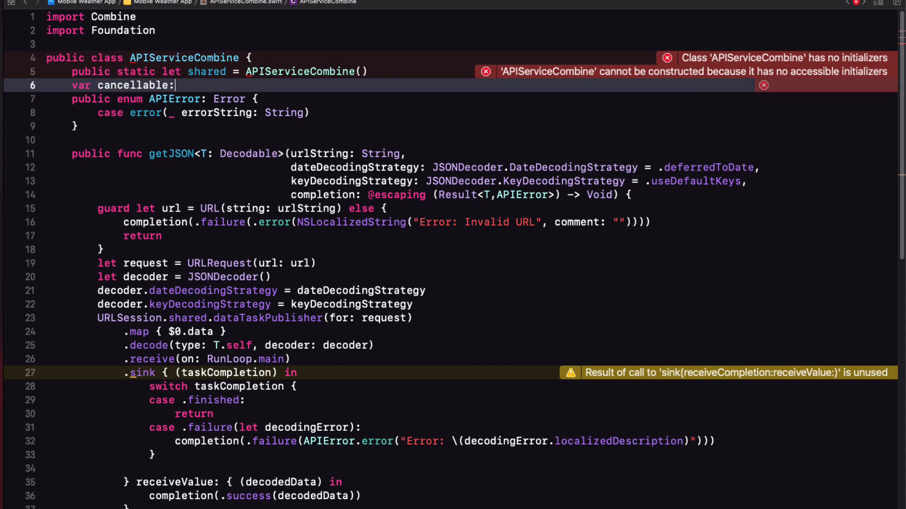
{"action": "type", "text": "AnyCancellable"}
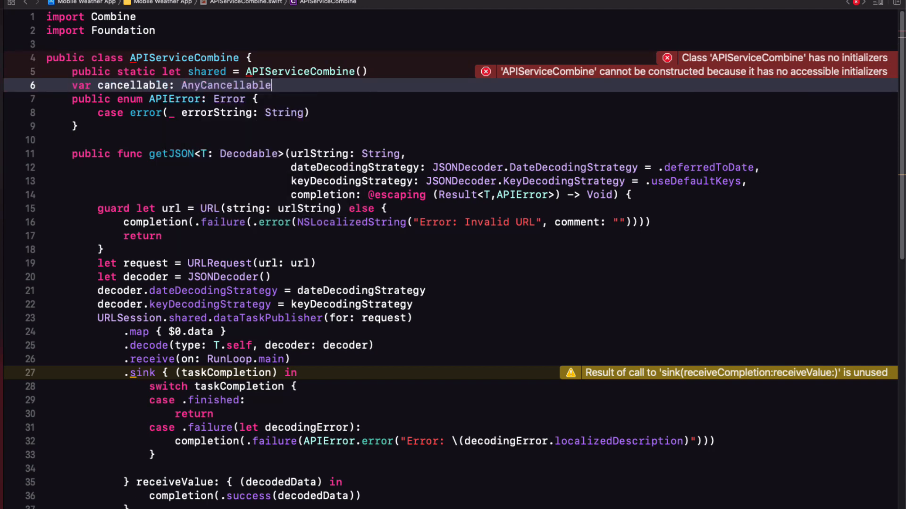
{"action": "type", "text": "?"}
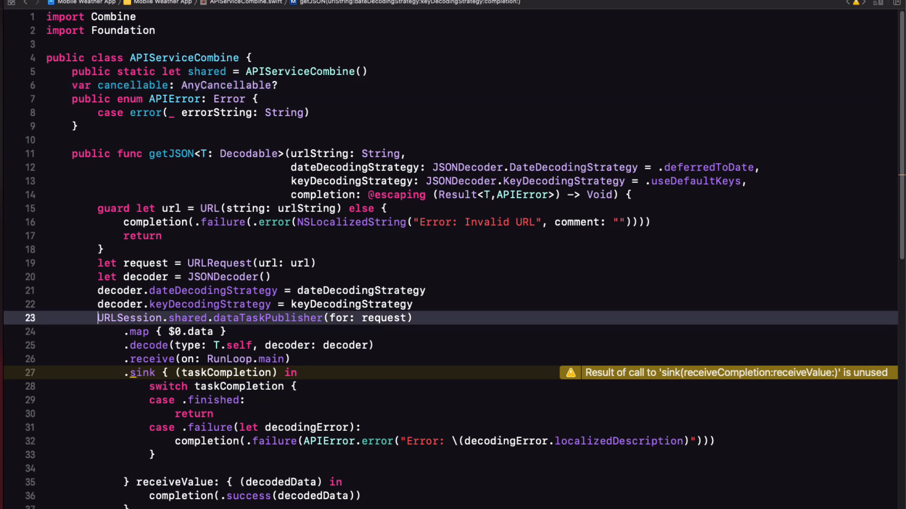
{"action": "type", "text": "cancellable"}
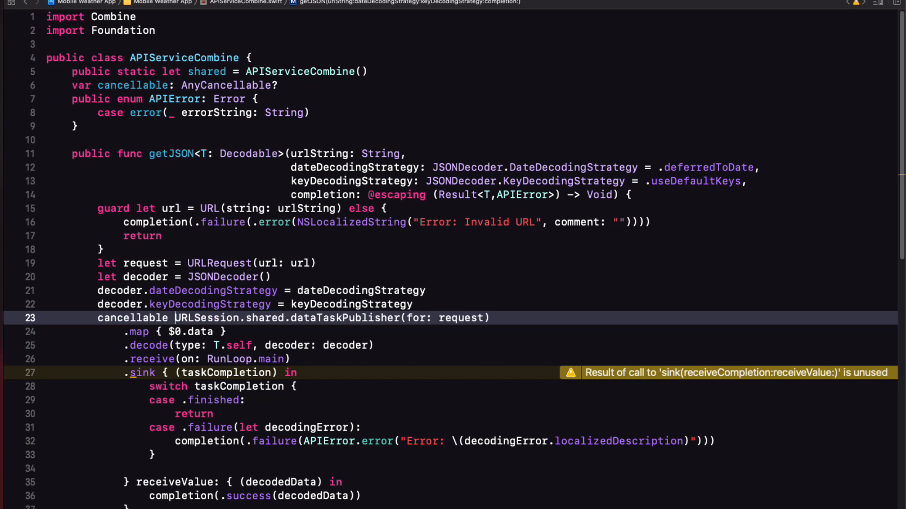
{"action": "type", "text": "="}
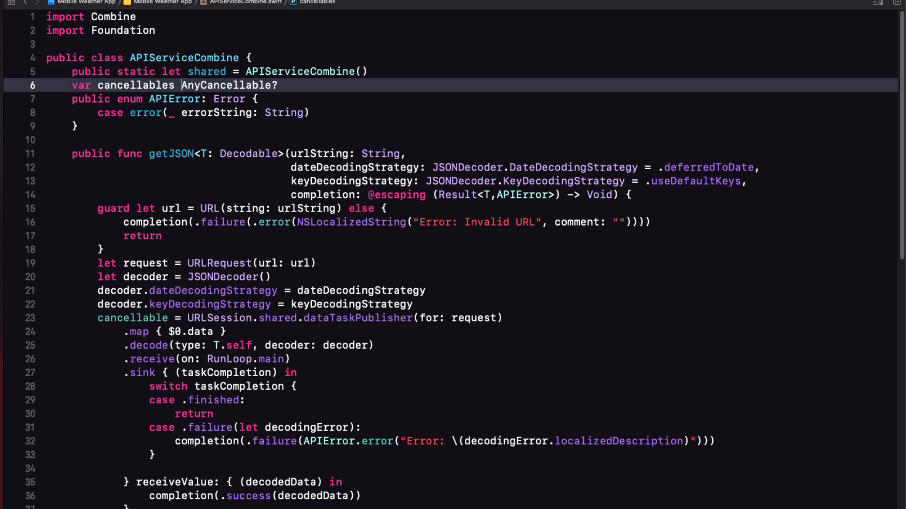
{"action": "type", "text": "="}
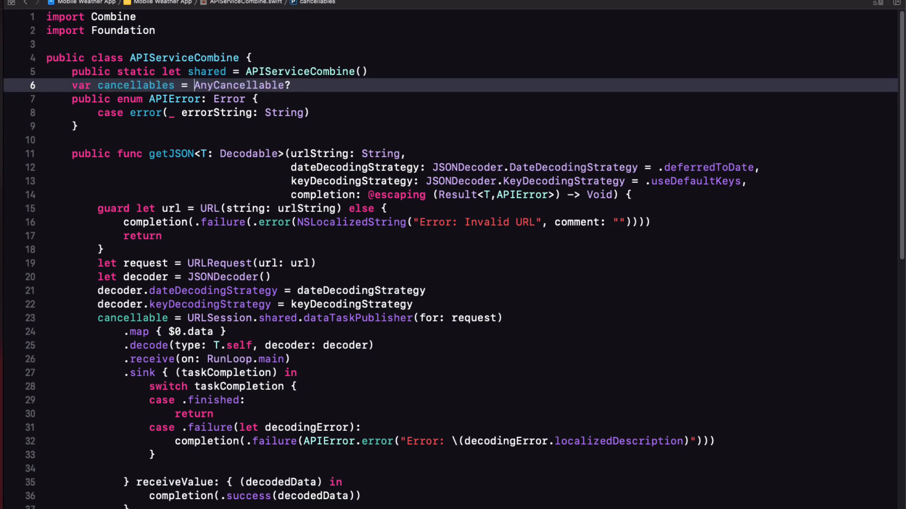
{"action": "type", "text": "Set<"}
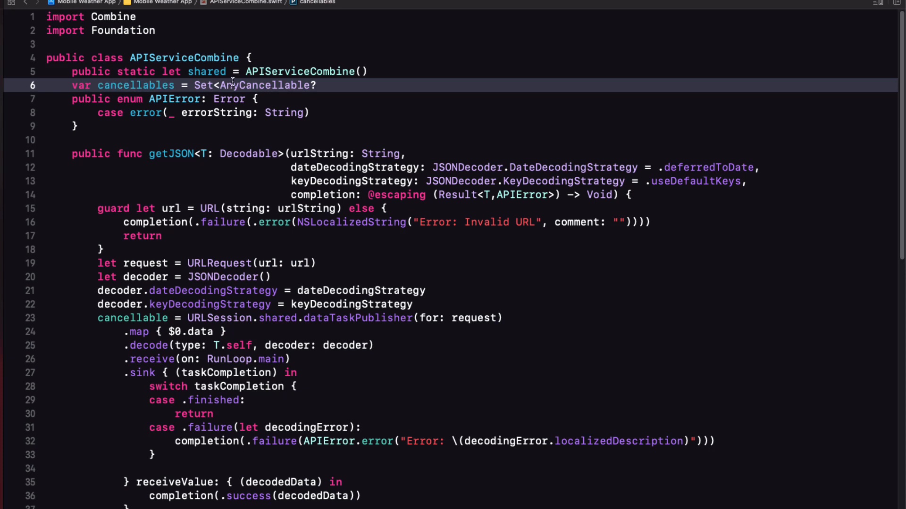
{"action": "type", "text": "()"}
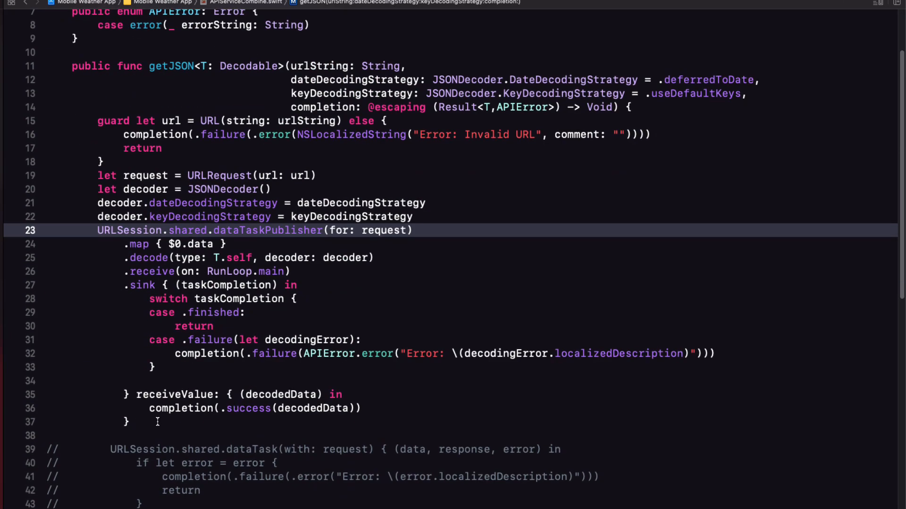
Append .store(in: &cancellables) after the sink closure
{"action": "type", "text": ".s"}
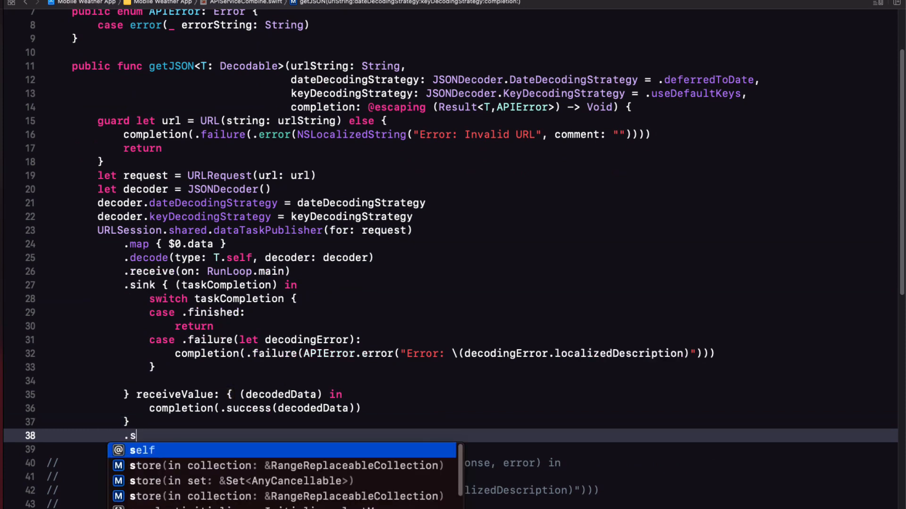
{"action": "type", "text": "tore(in: &RangeReplaceableCollection"}
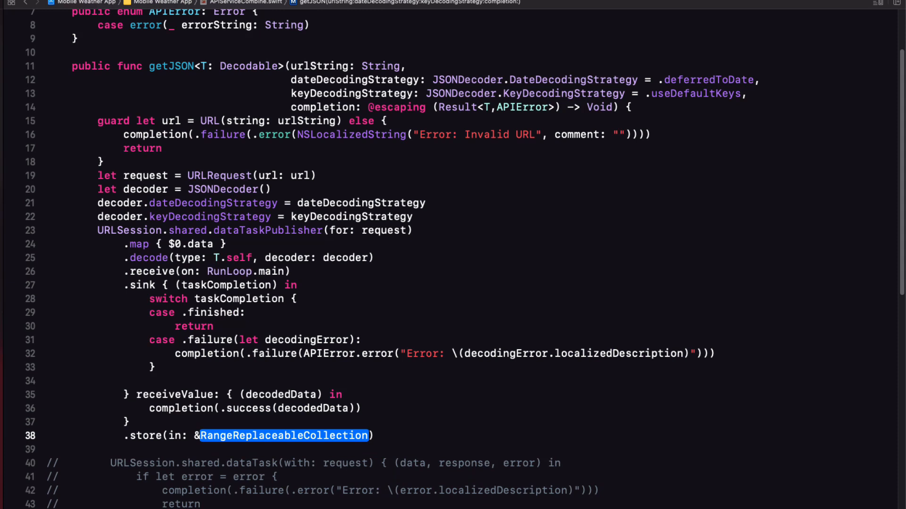
{"action": "type", "text": "cance"}
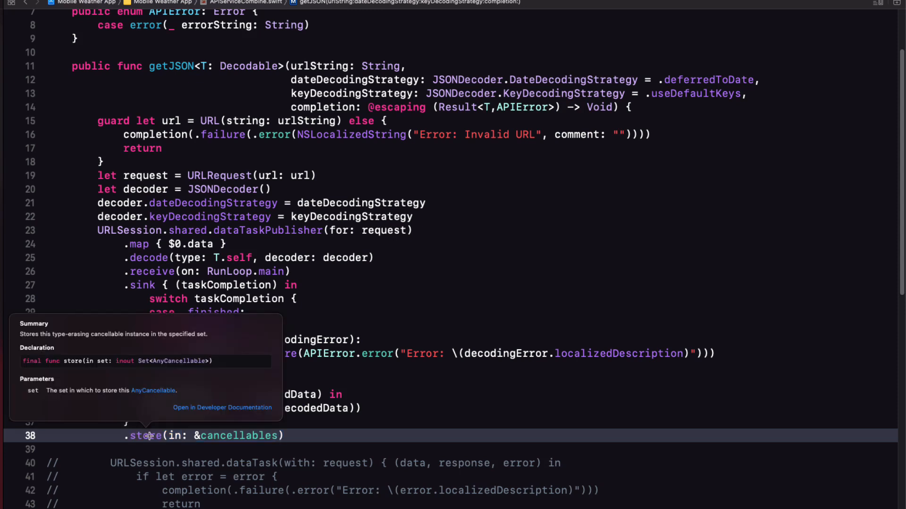
{"action": "mouse_move", "coordinate": [129, 369]}
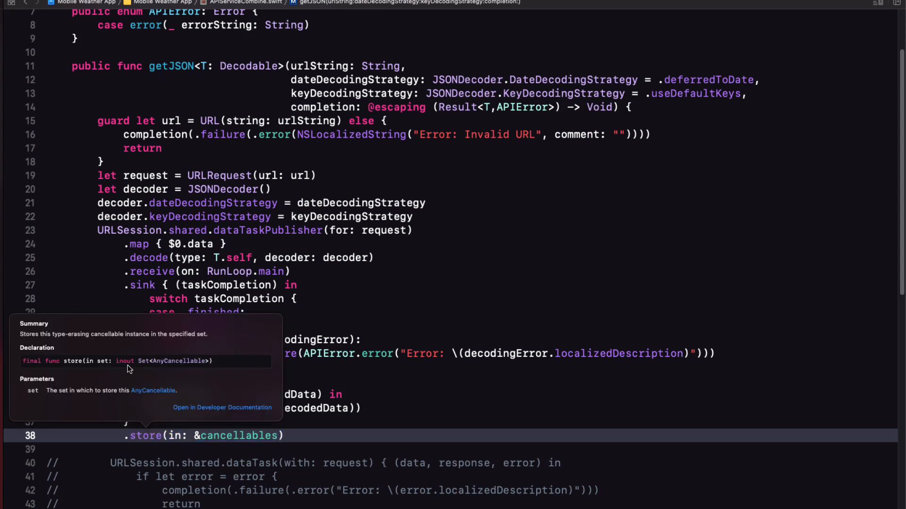
{"action": "mouse_move", "coordinate": [506, 367]}
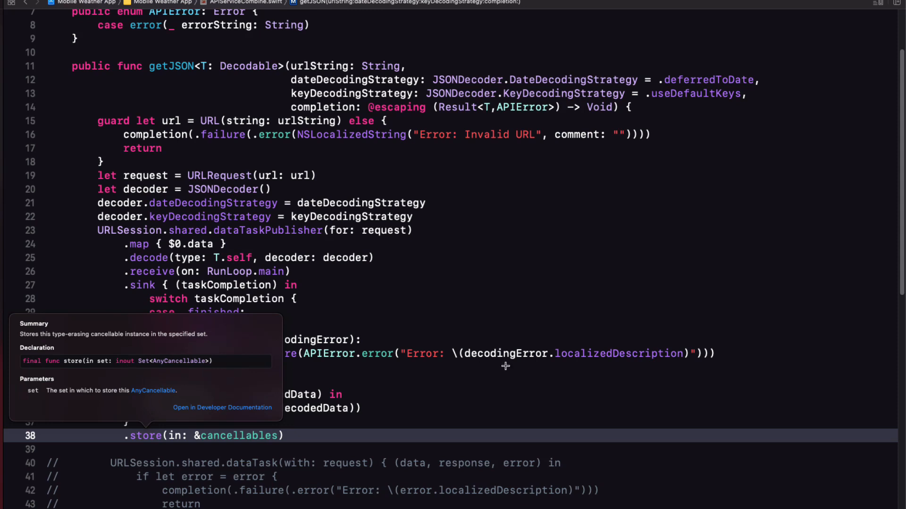
{"action": "mouse_move", "coordinate": [422, 188]}
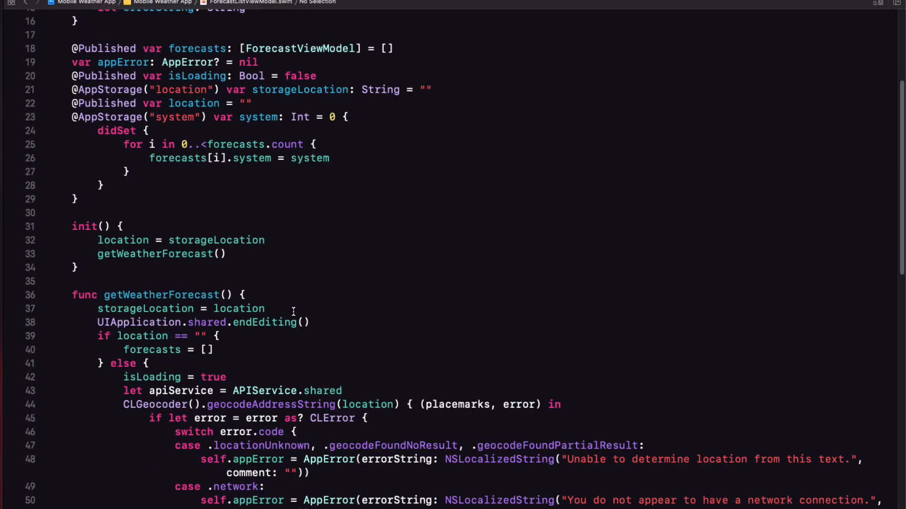
Change getWeatherForecast's API service from APIService.shared to APIServiceCombine.shared
{"action": "scroll", "scroll_direction": "down", "scroll_amount": 3}
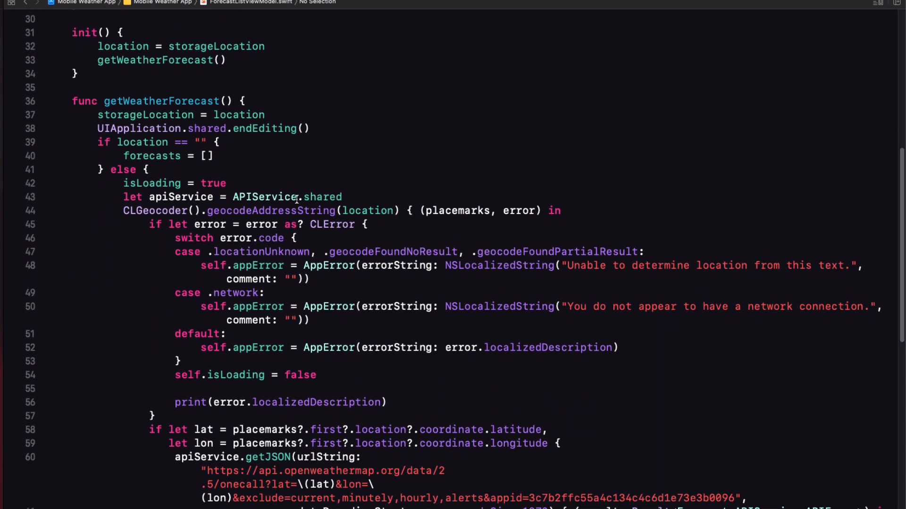
{"action": "type", "text": "Co"}
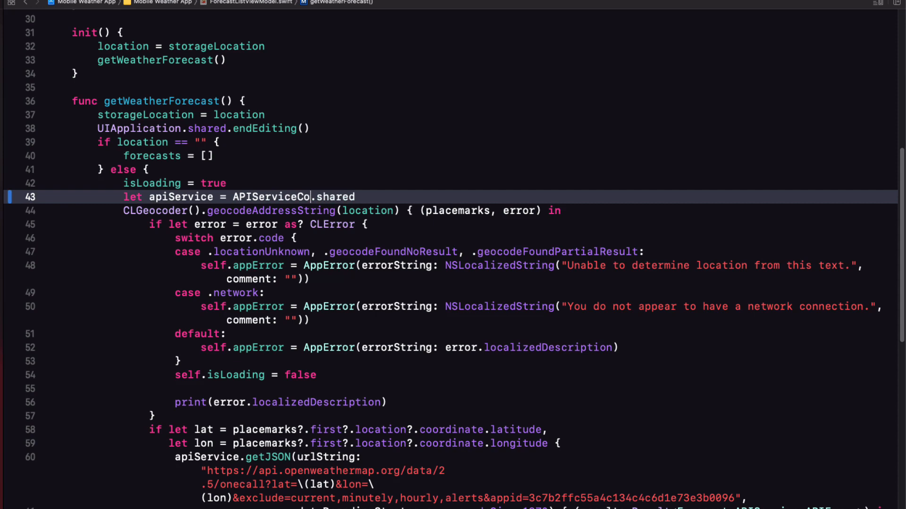
{"action": "type", "text": "mbine"}
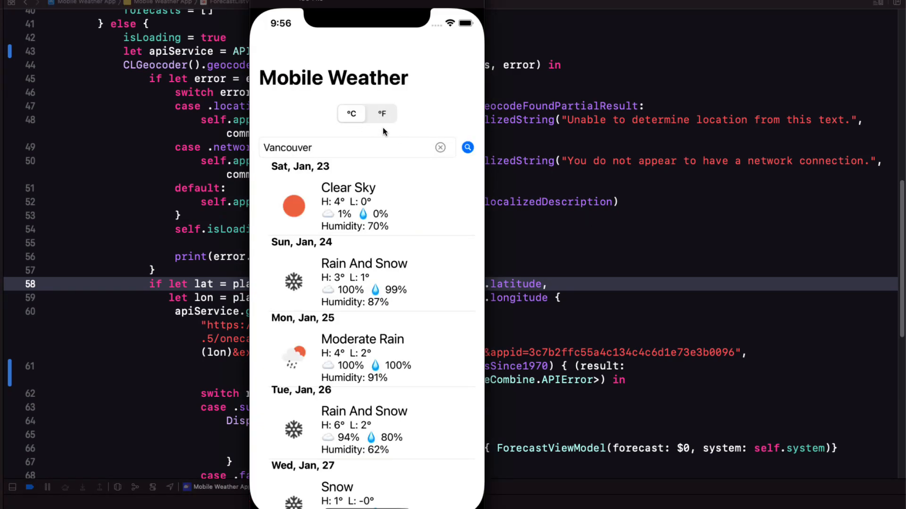
Replace the Vancouver location with Lahaina and search for its forecast
{"action": "left_click", "coordinate": [440, 147]}
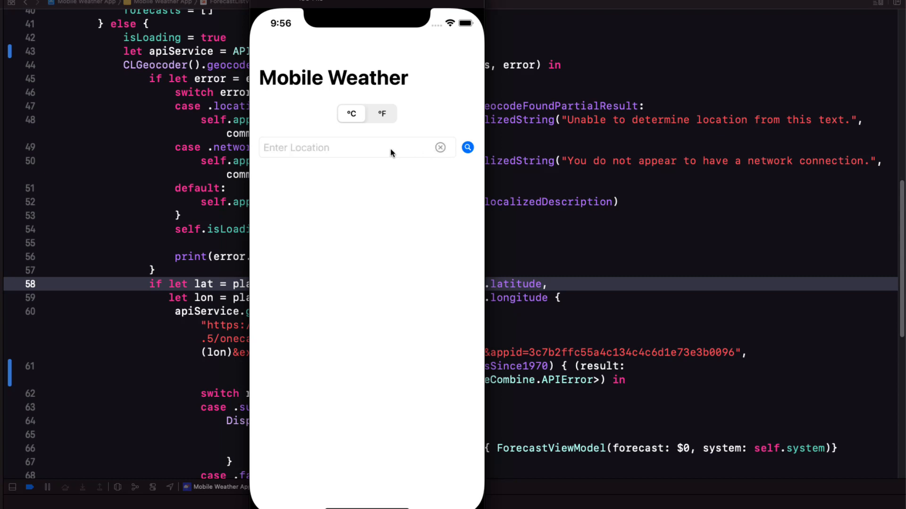
{"action": "type", "text": "Laha"}
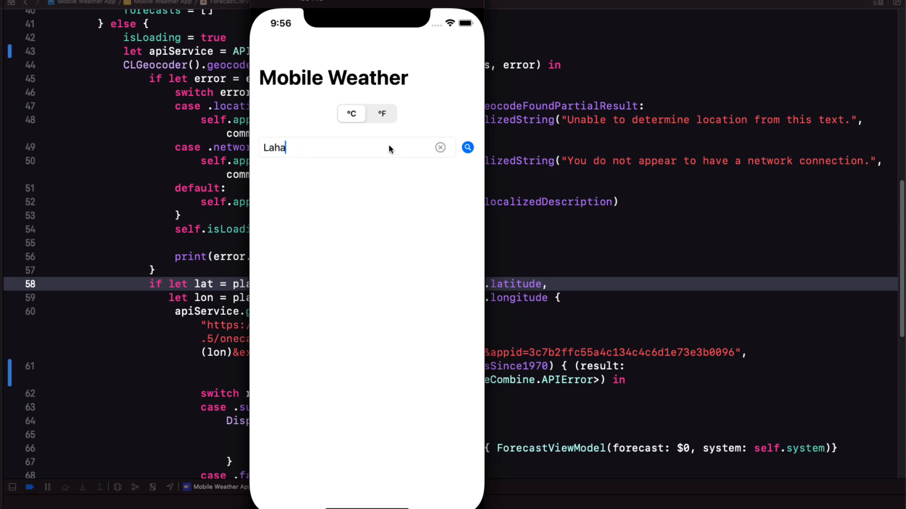
{"action": "left_click", "coordinate": [467, 147]}
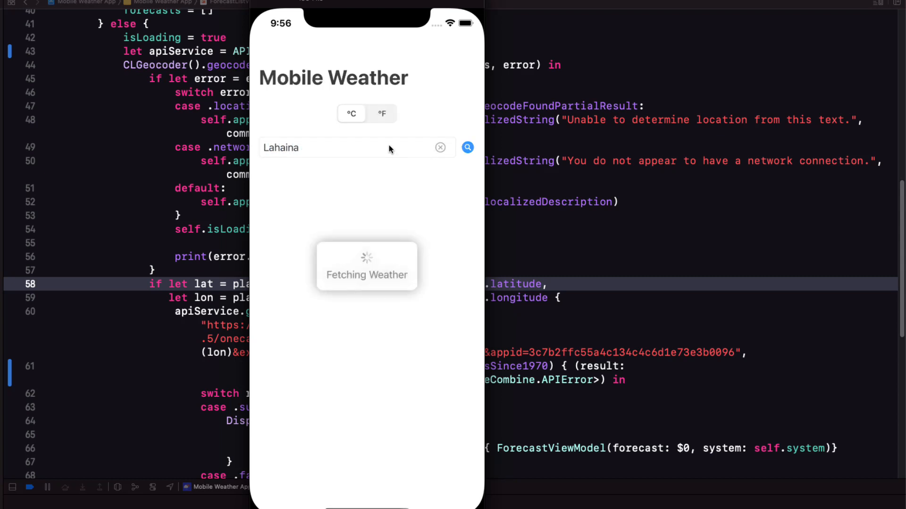
{"action": "left_click", "coordinate": [466, 147]}
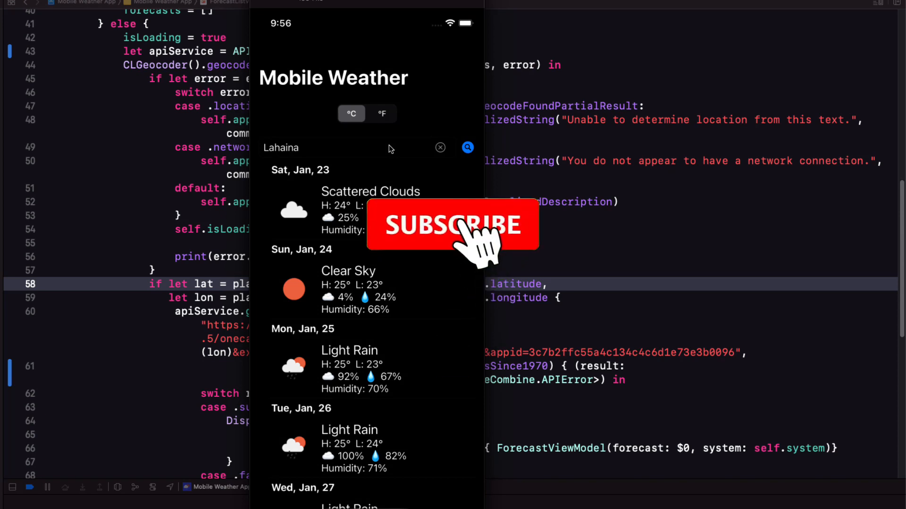
{"action": "left_click", "coordinate": [453, 225]}
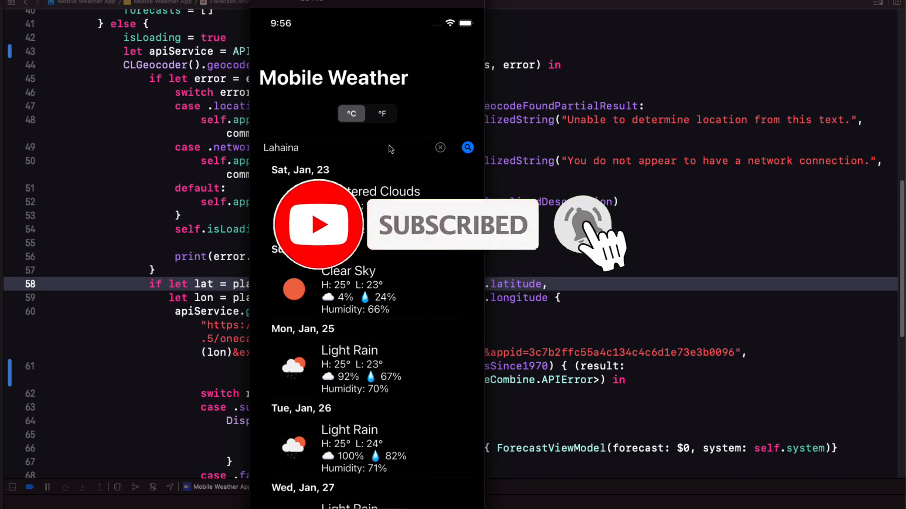